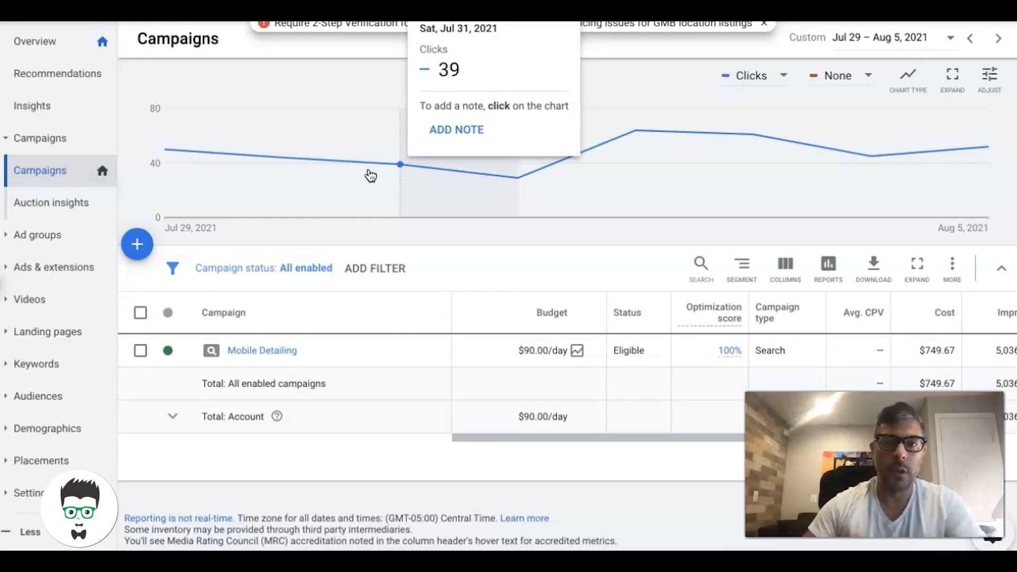
mouse_move(463, 233)
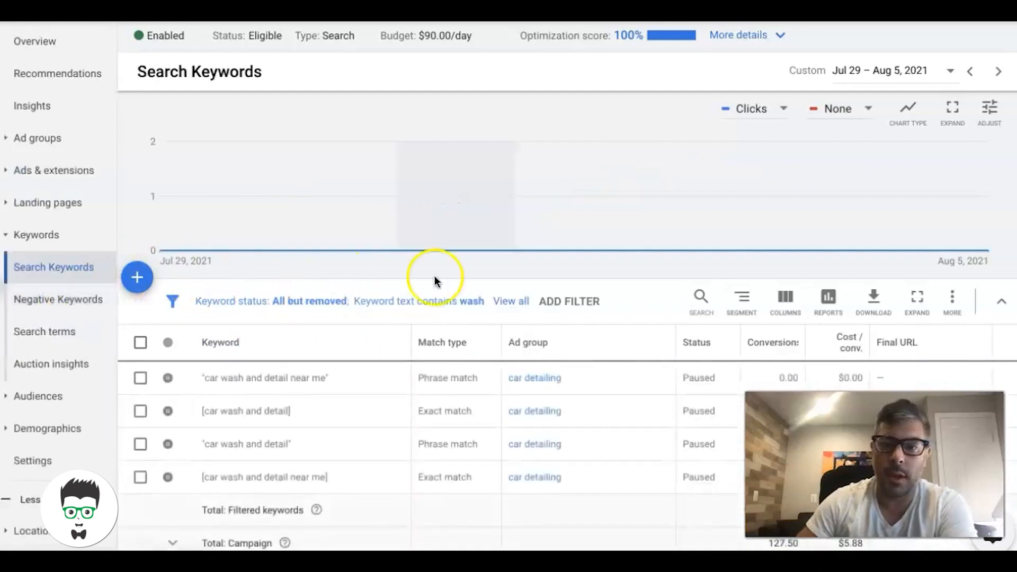
Remove the 'wash' keyword-text filter and set the date range to Last 30 days.
left_click(419, 301)
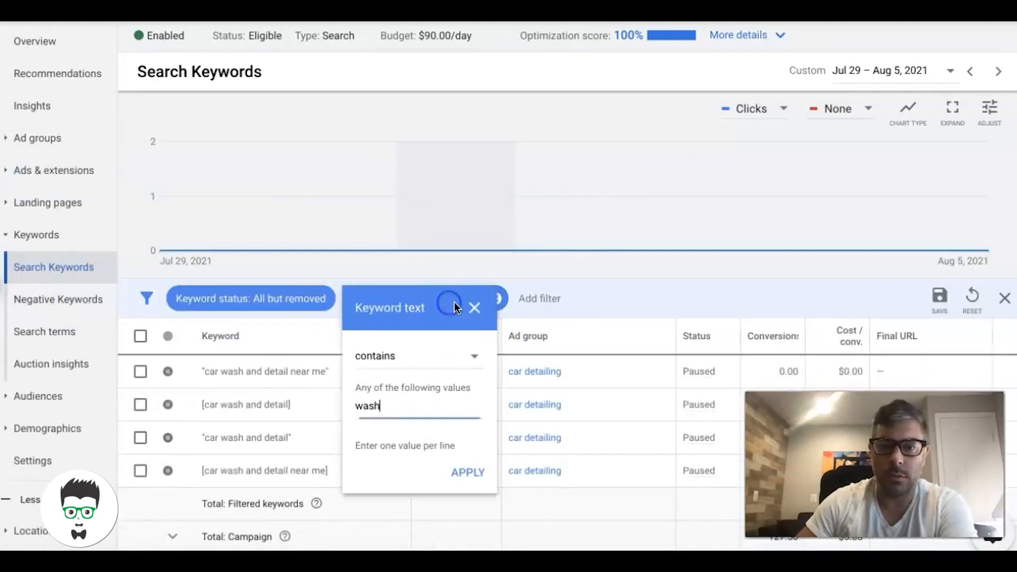
left_click(475, 308)
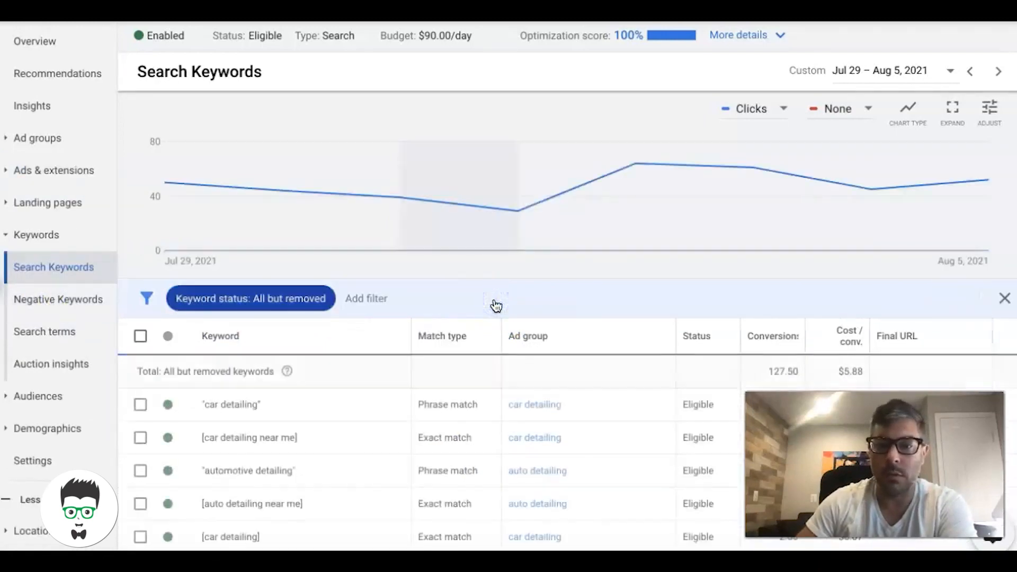
scroll("down", 3)
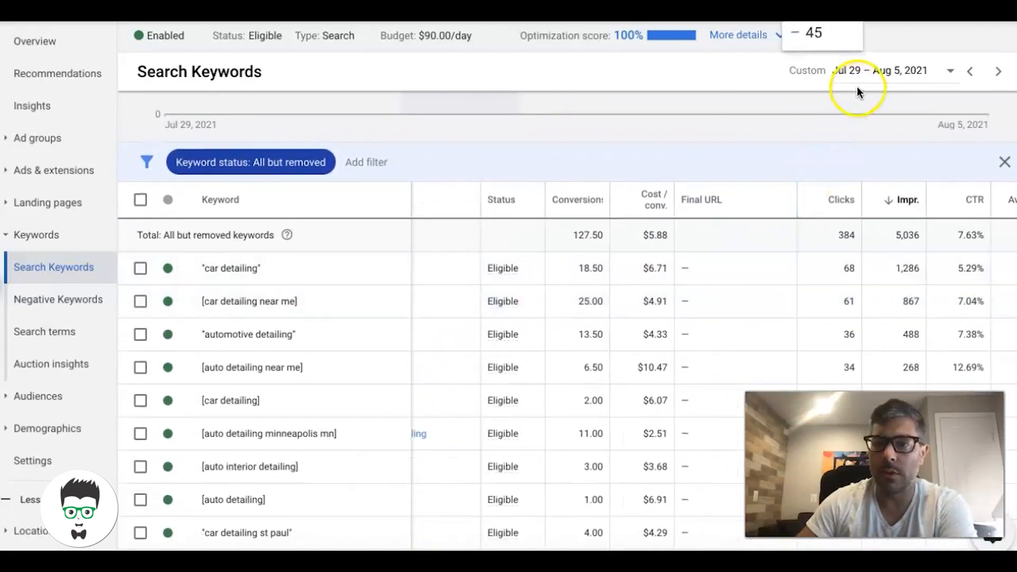
left_click(876, 70)
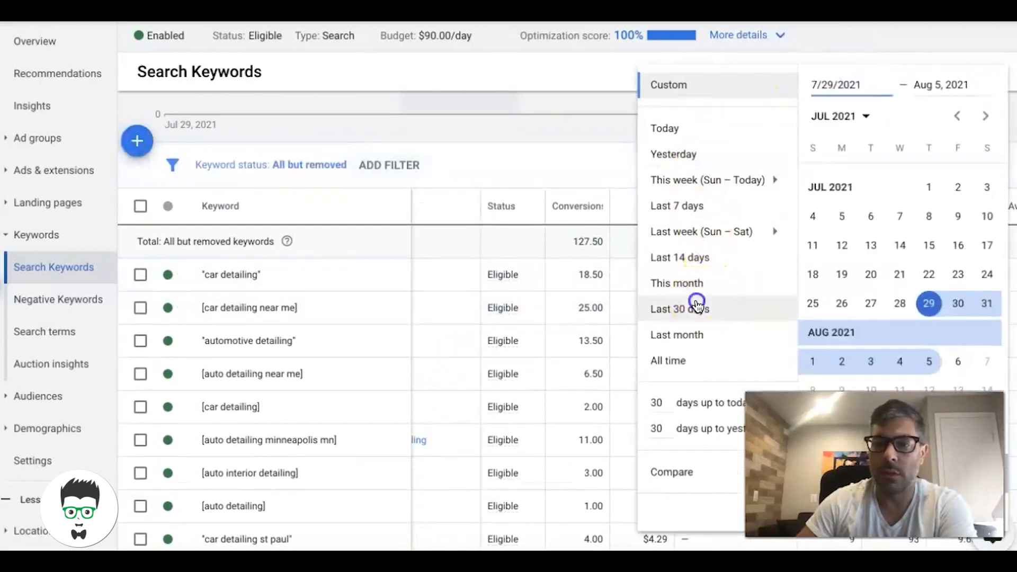
left_click(678, 308)
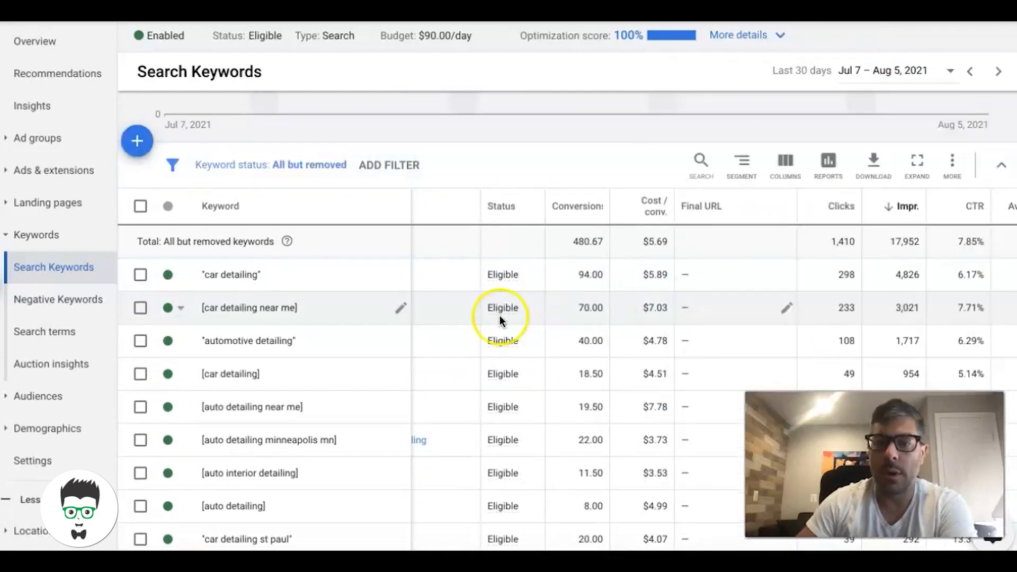
mouse_move(843, 247)
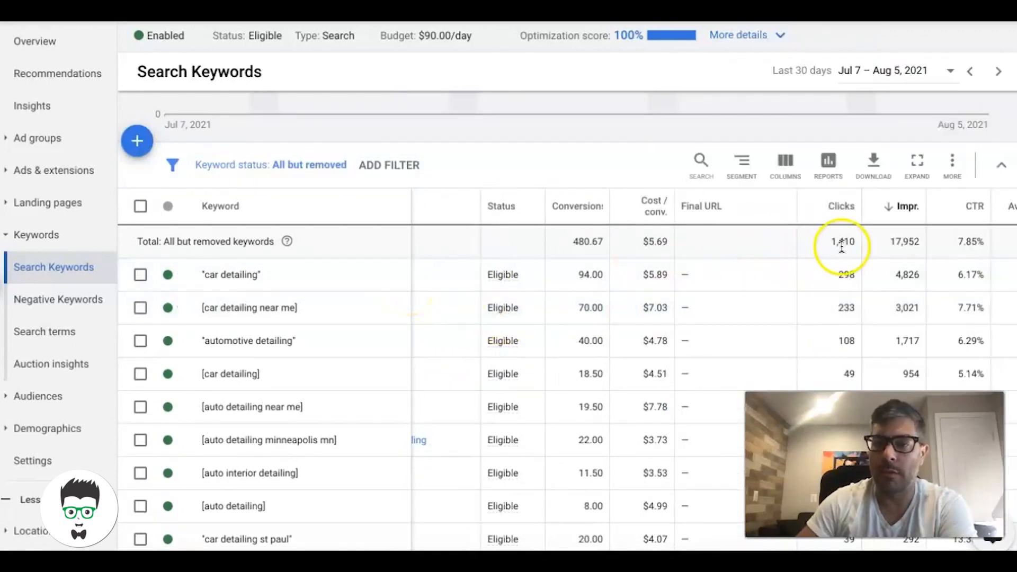
mouse_move(434, 307)
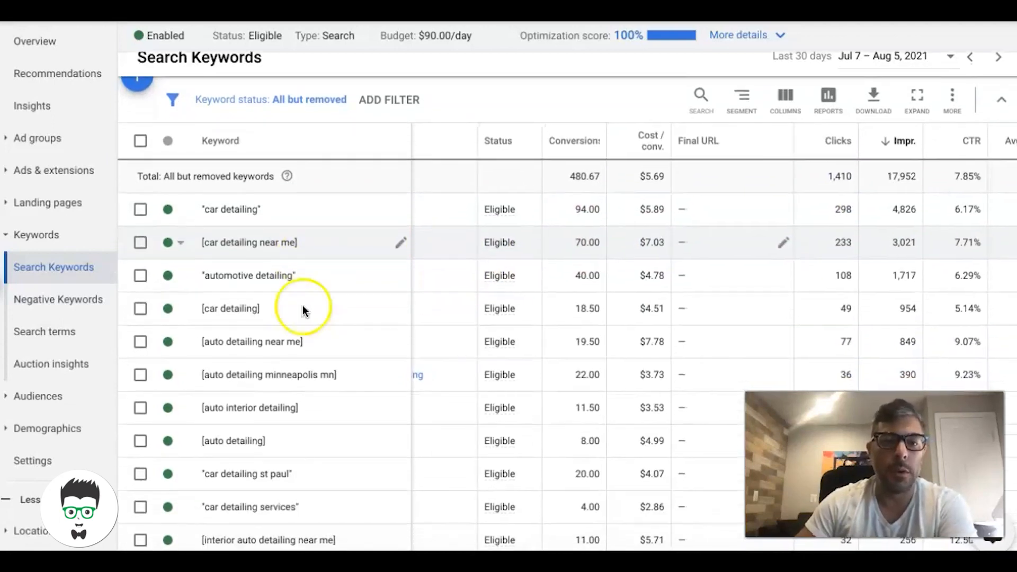
Show the Mobile Detailing campaign settings with the Networks section expanded (Search partners included).
left_click(33, 331)
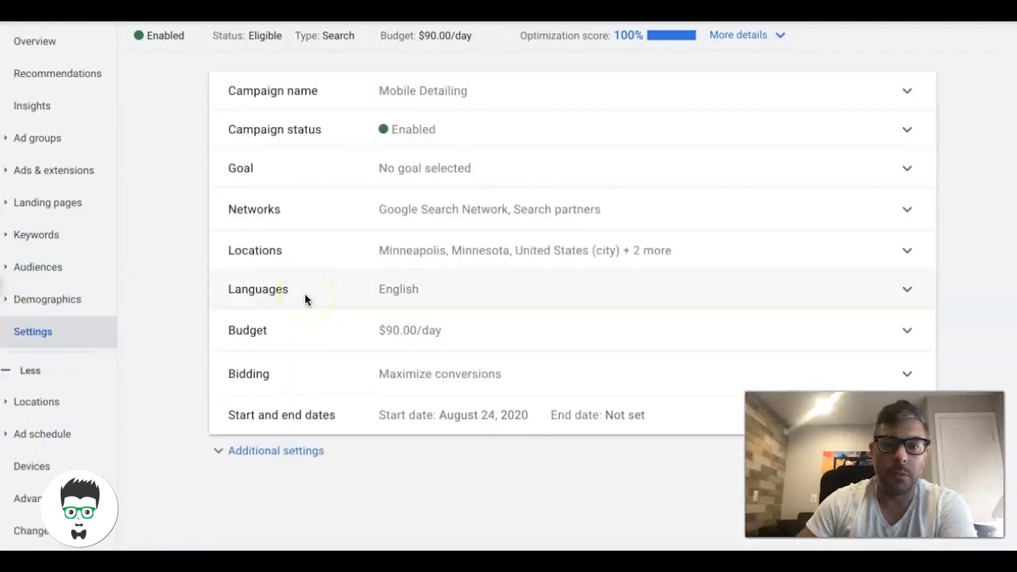
left_click(907, 208)
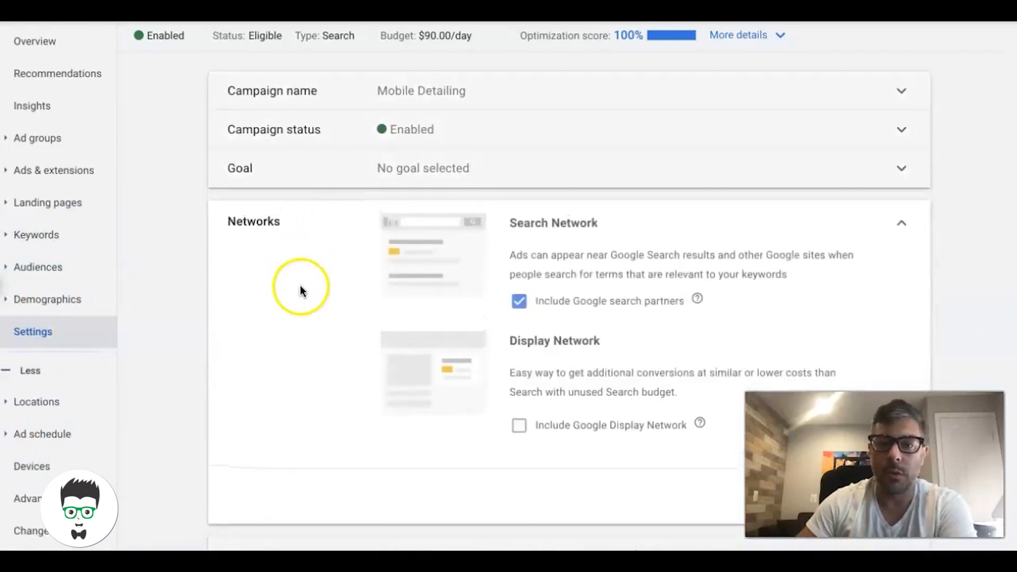
mouse_move(444, 224)
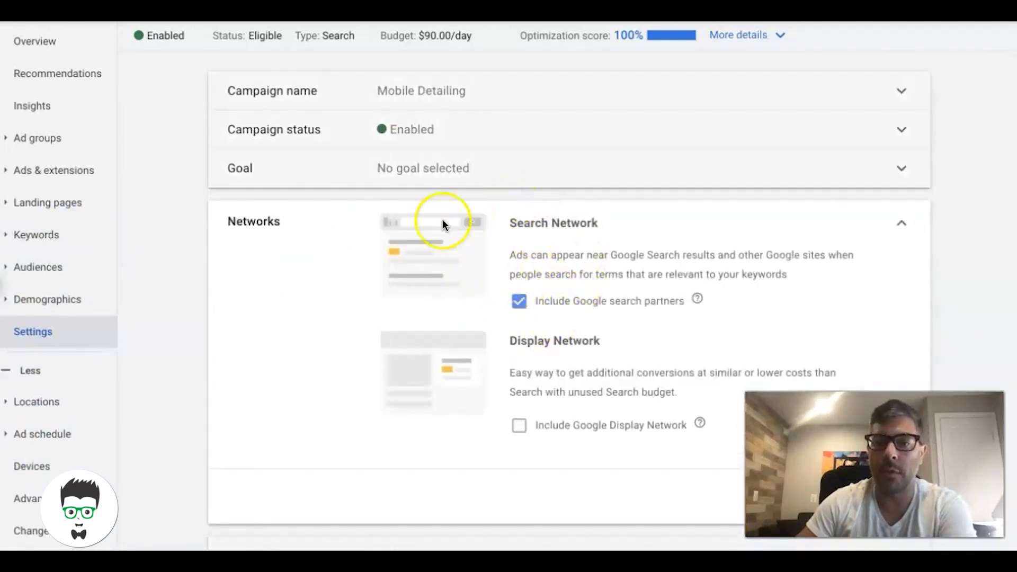
mouse_move(576, 295)
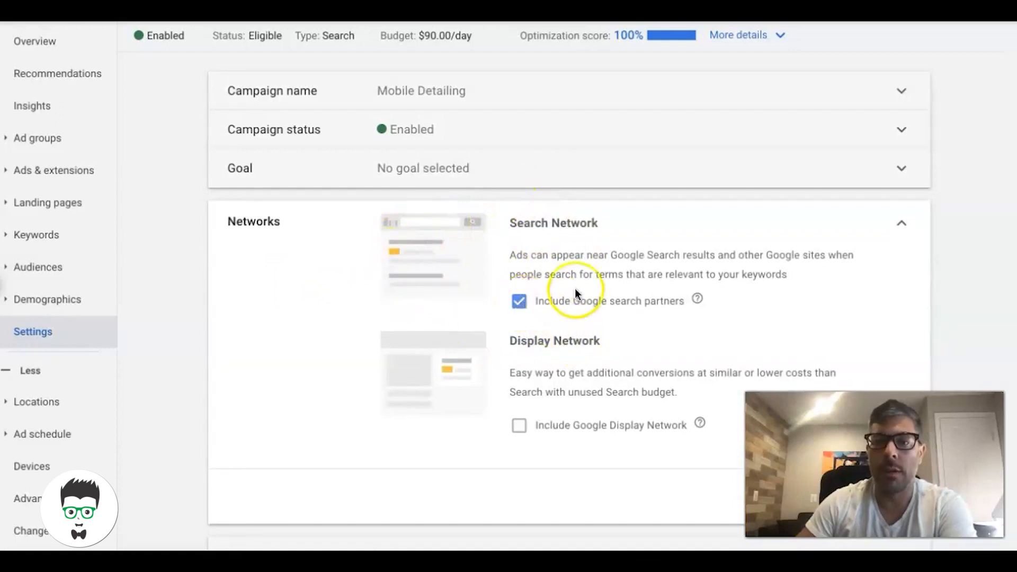
mouse_move(634, 313)
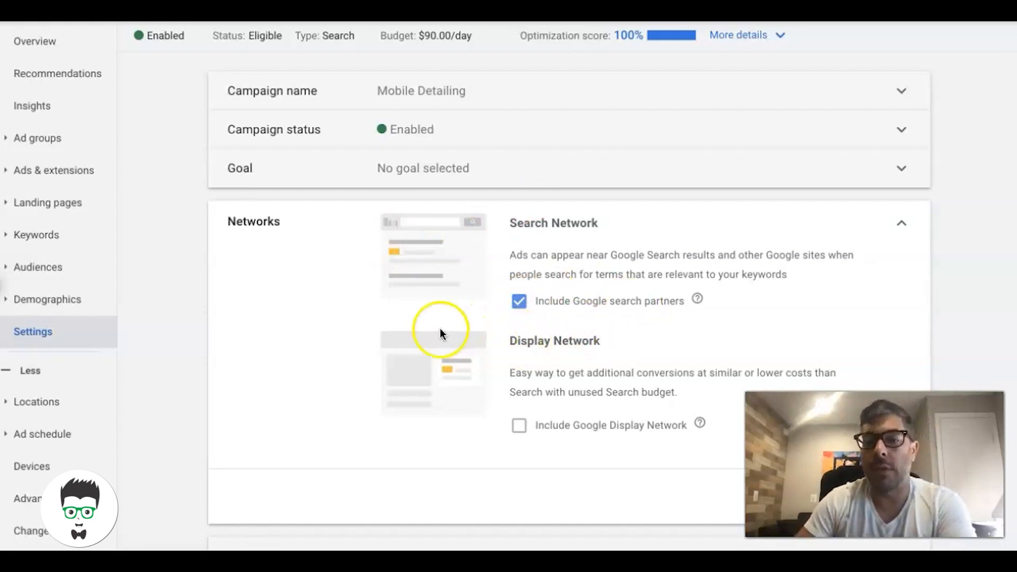
mouse_move(469, 342)
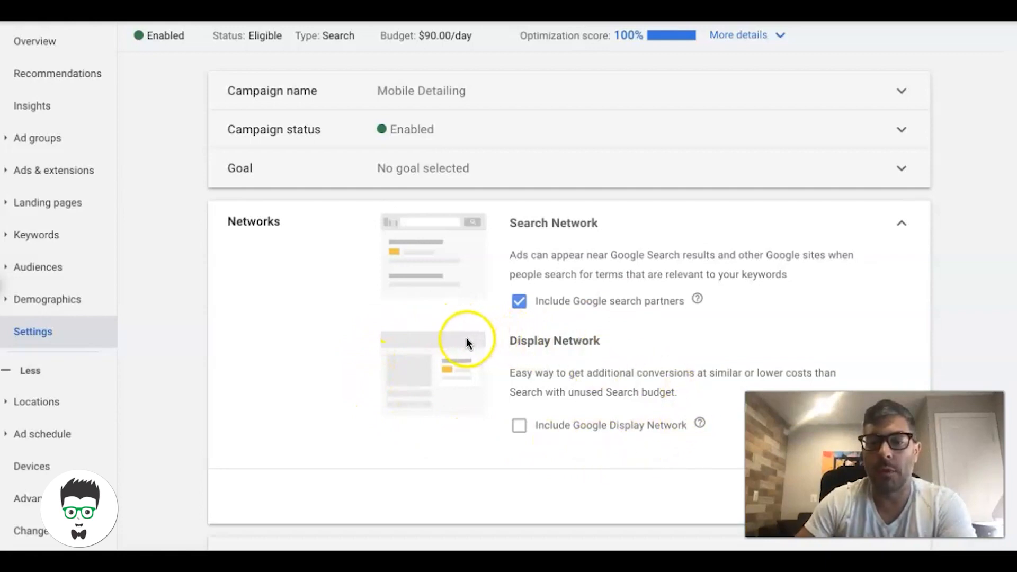
mouse_move(550, 433)
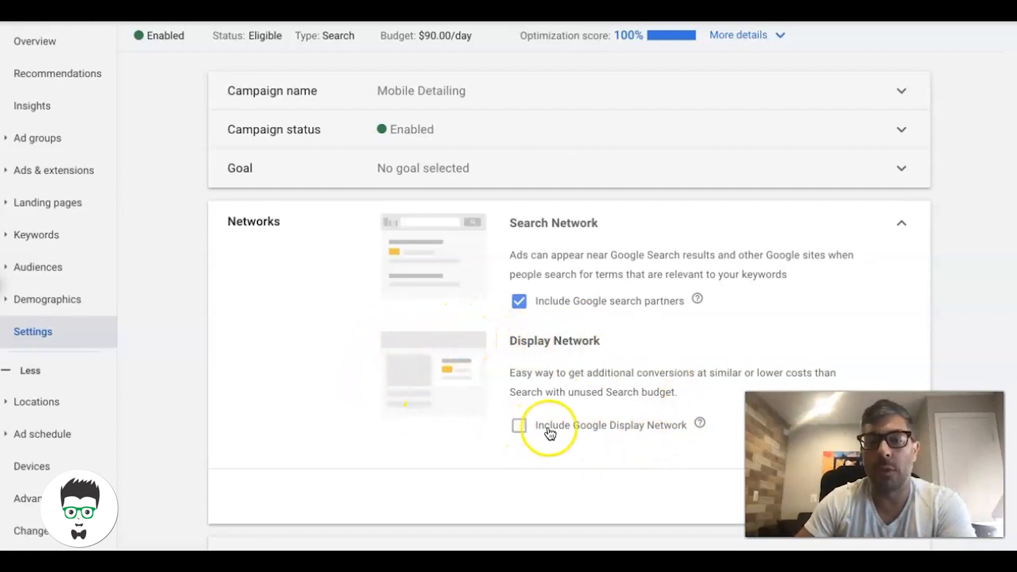
mouse_move(444, 365)
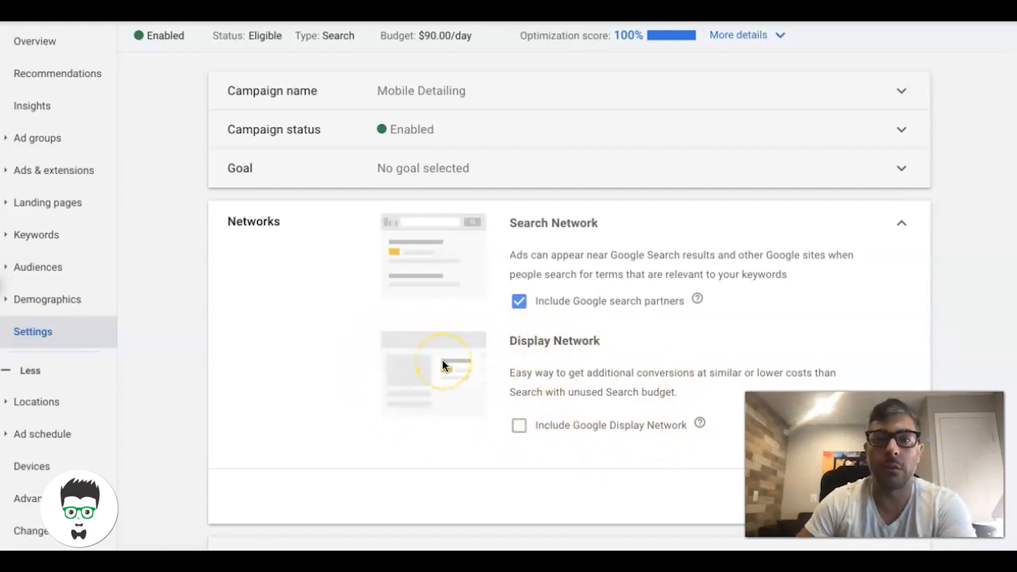
mouse_move(367, 383)
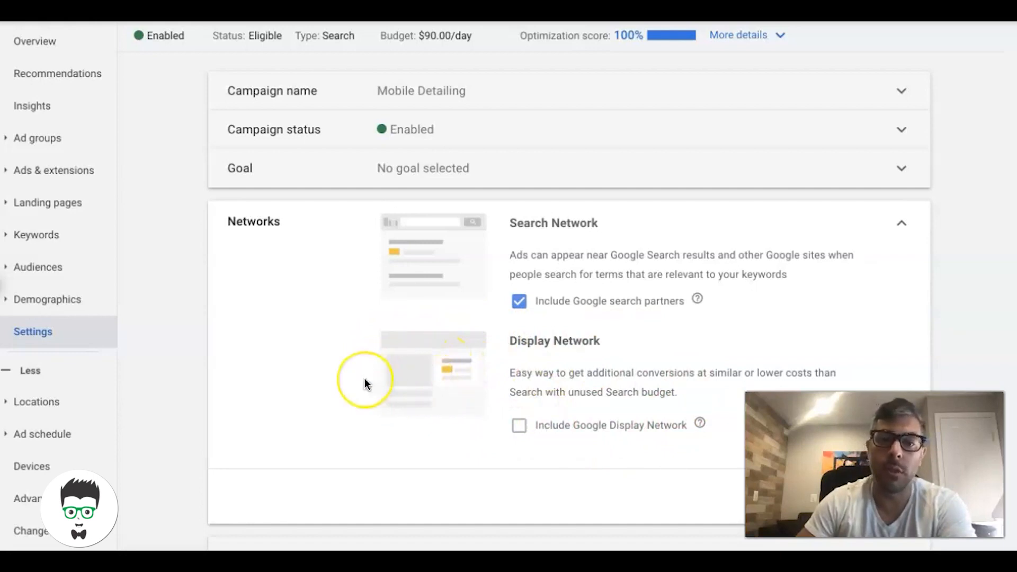
mouse_move(297, 356)
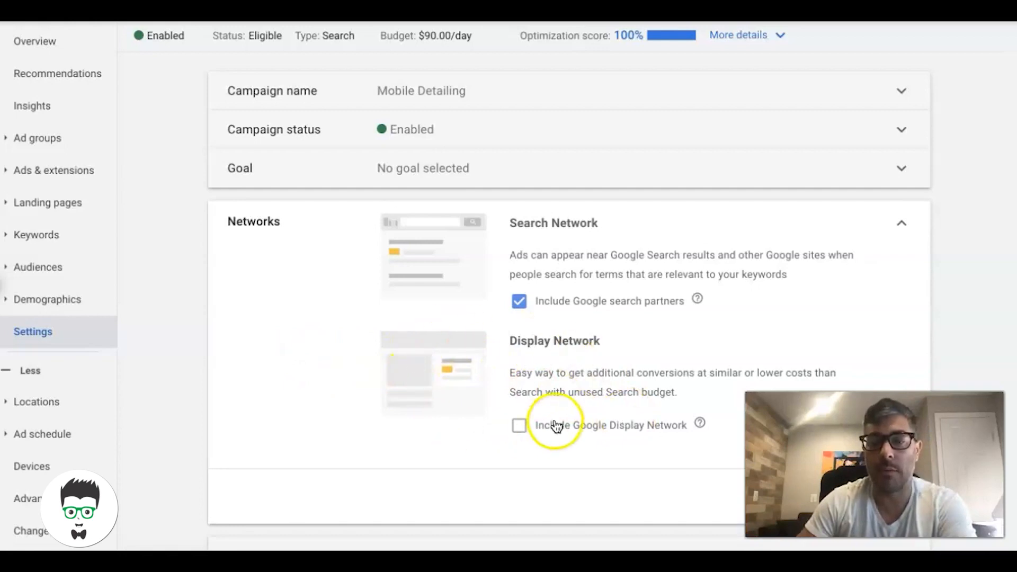
mouse_move(606, 263)
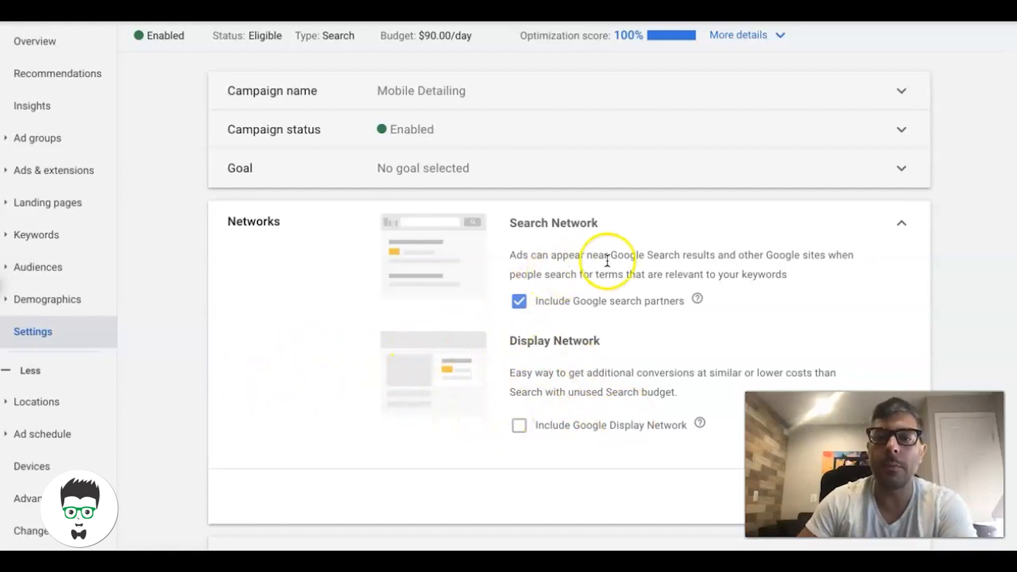
mouse_move(43, 166)
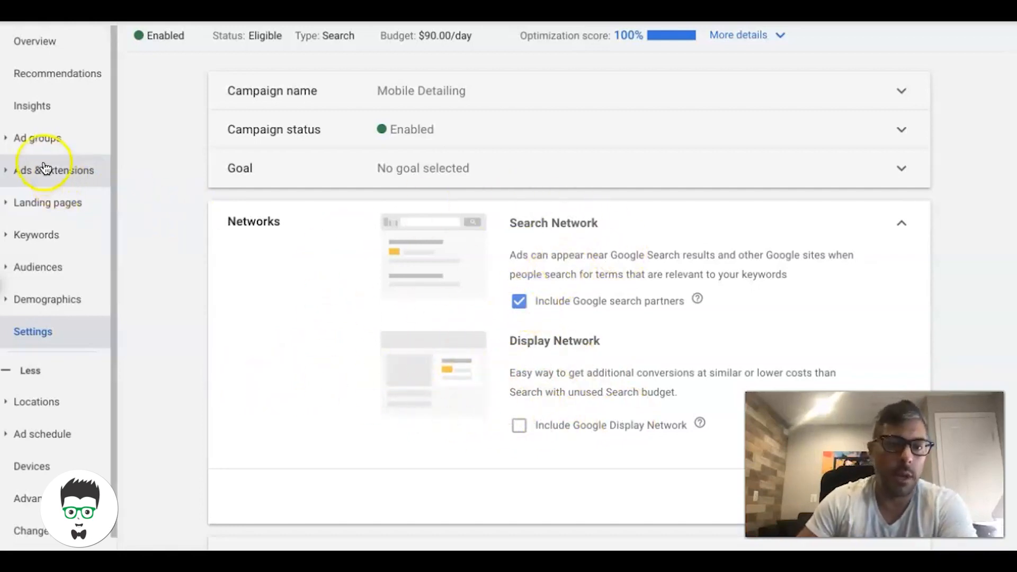
mouse_move(36, 235)
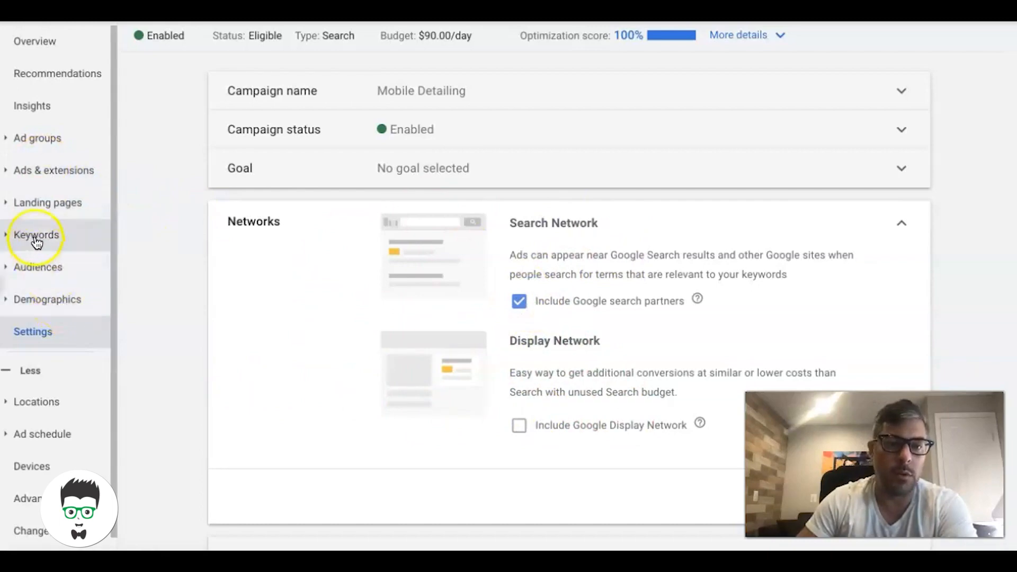
Return to the Search Keywords table and bring up the Segment options for a network breakdown.
left_click(36, 235)
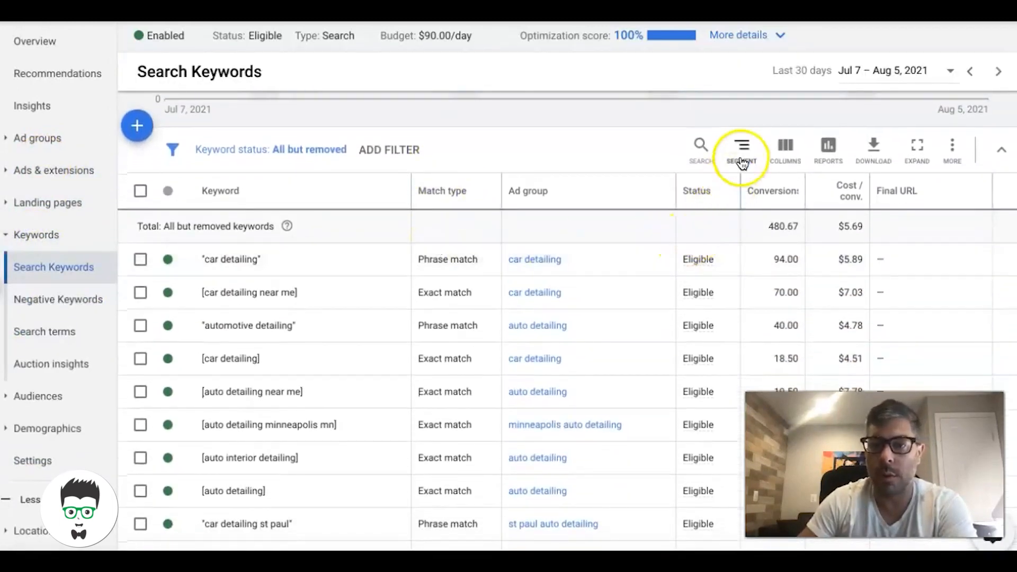
left_click(741, 146)
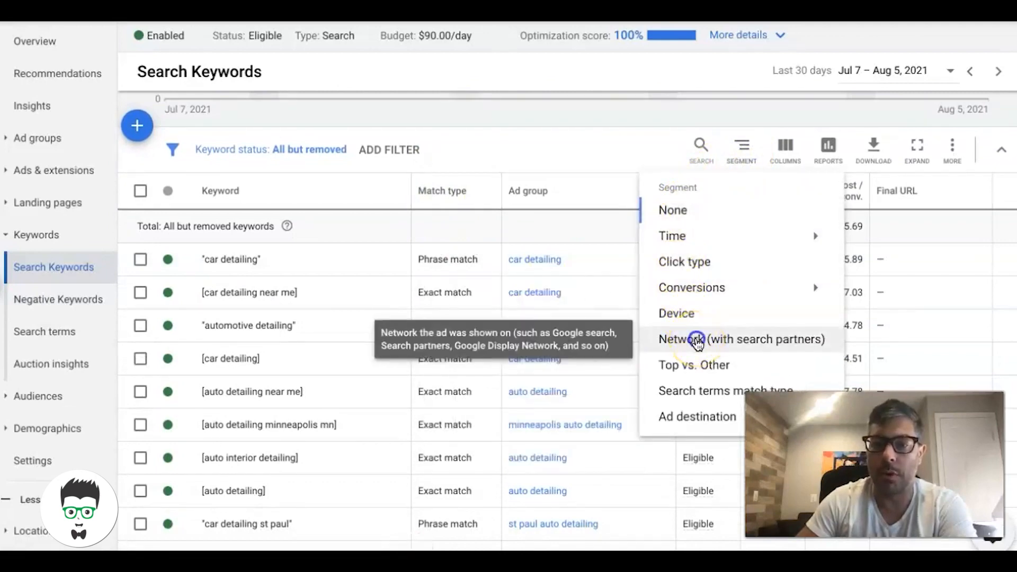
left_click(738, 339)
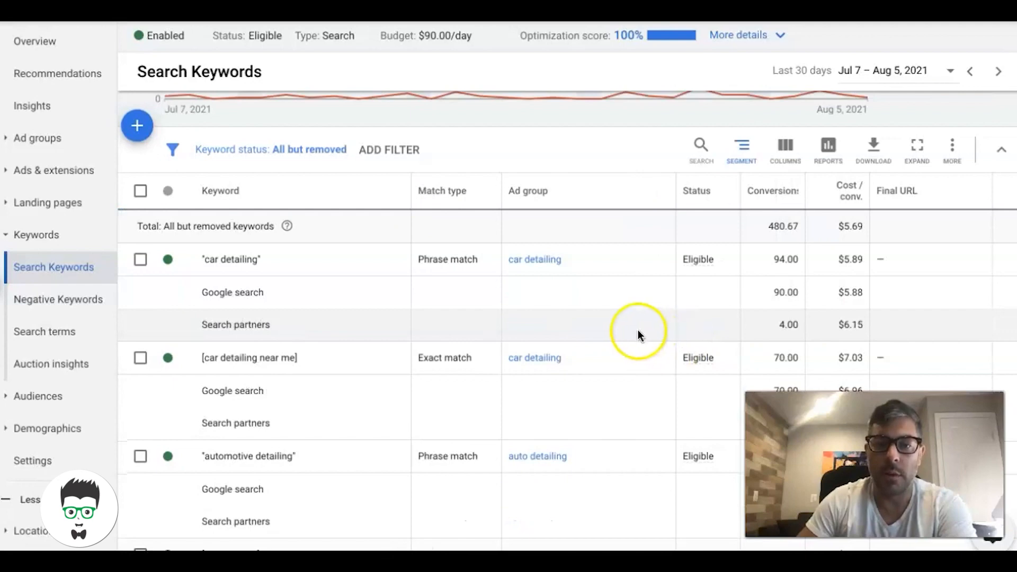
mouse_move(657, 269)
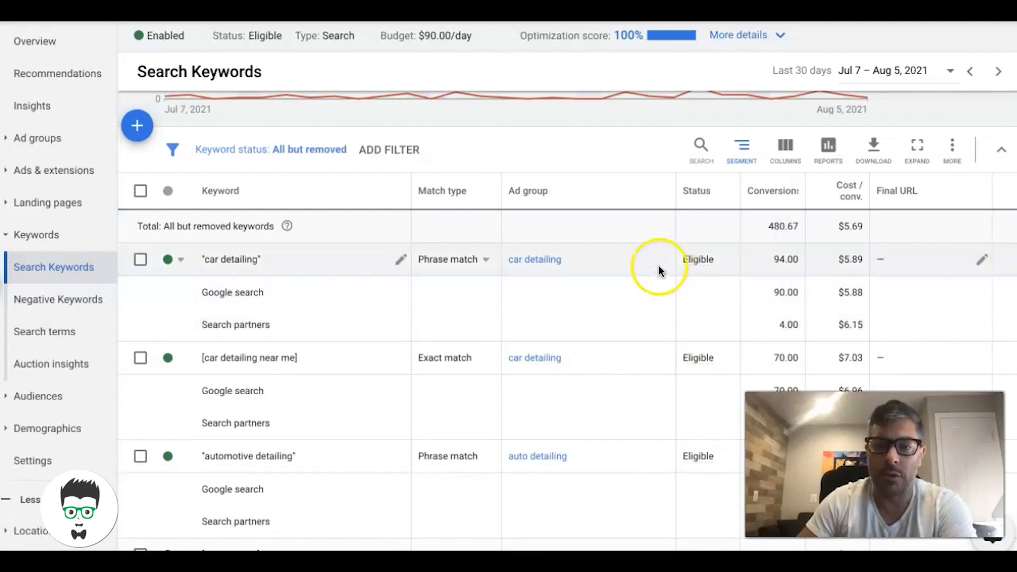
mouse_move(265, 297)
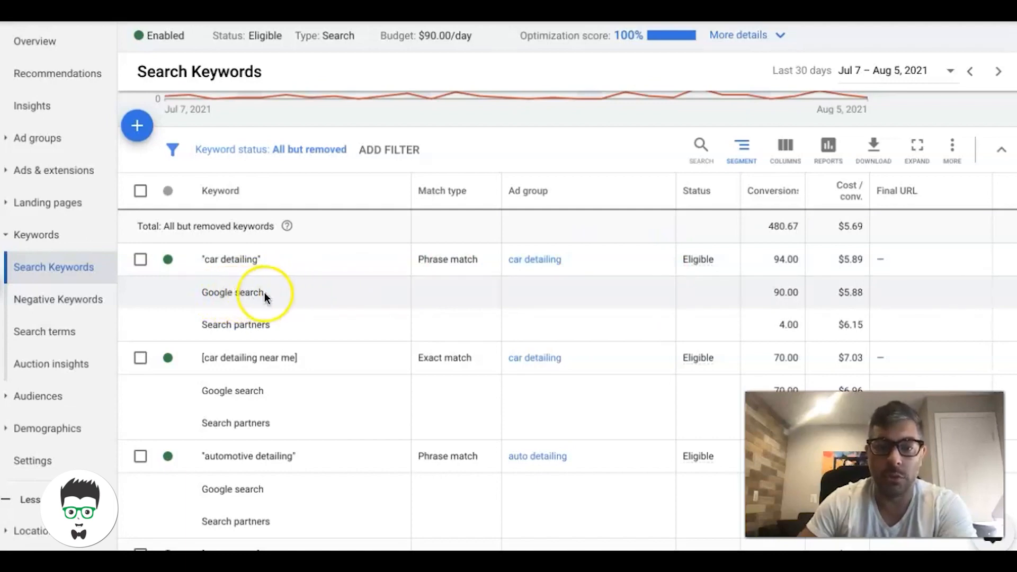
mouse_move(329, 317)
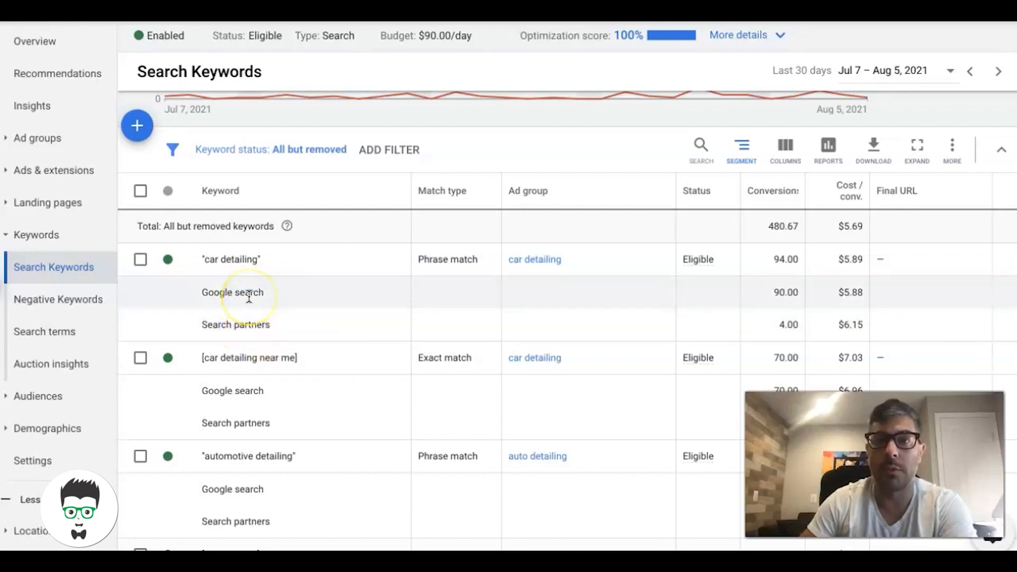
mouse_move(253, 324)
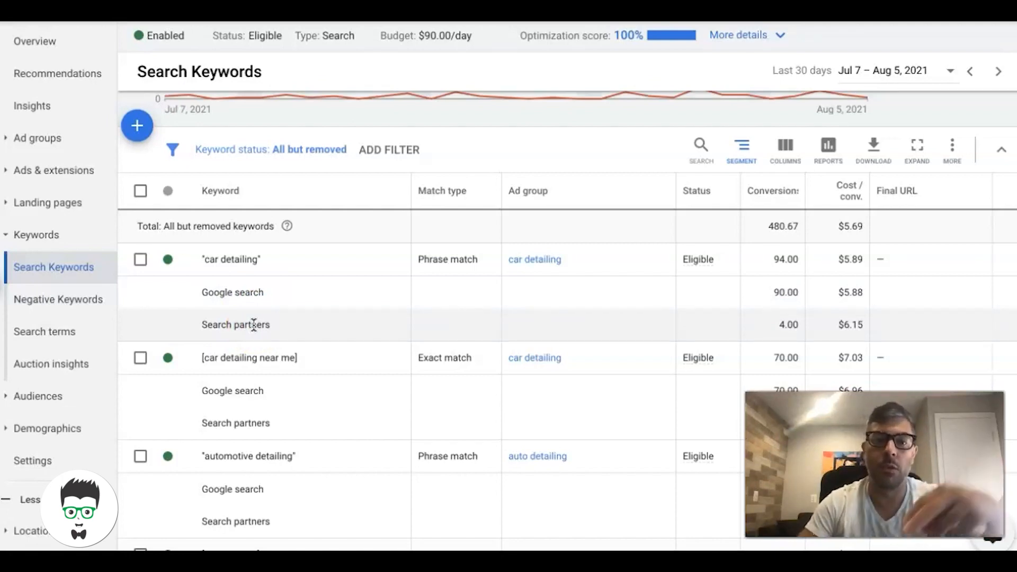
mouse_move(470, 316)
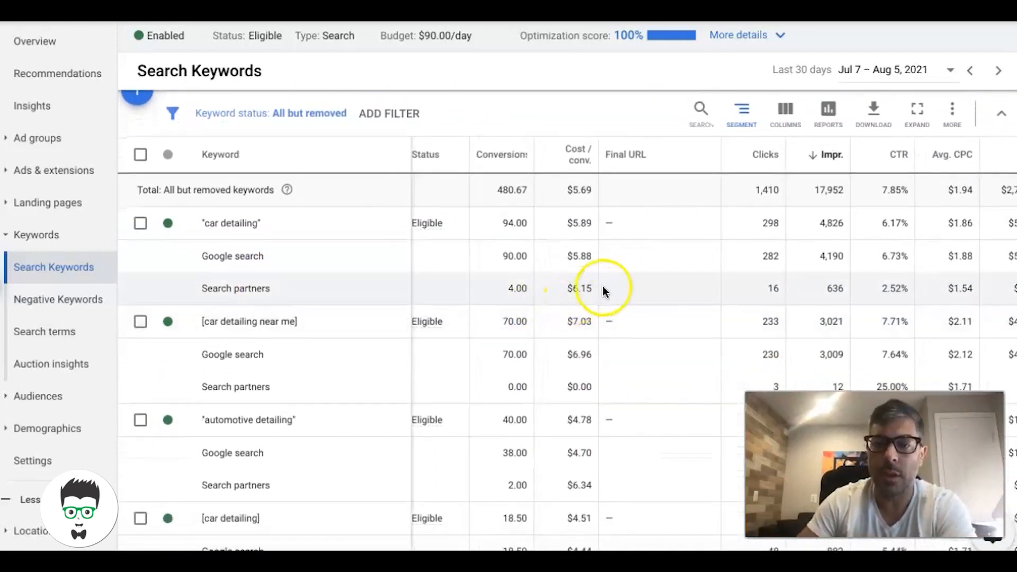
mouse_move(326, 294)
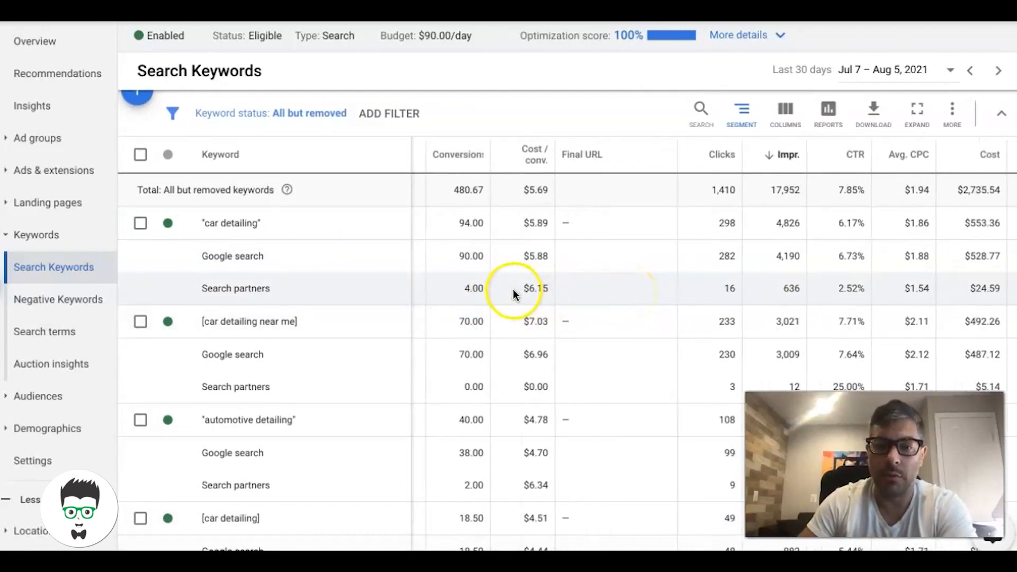
mouse_move(498, 299)
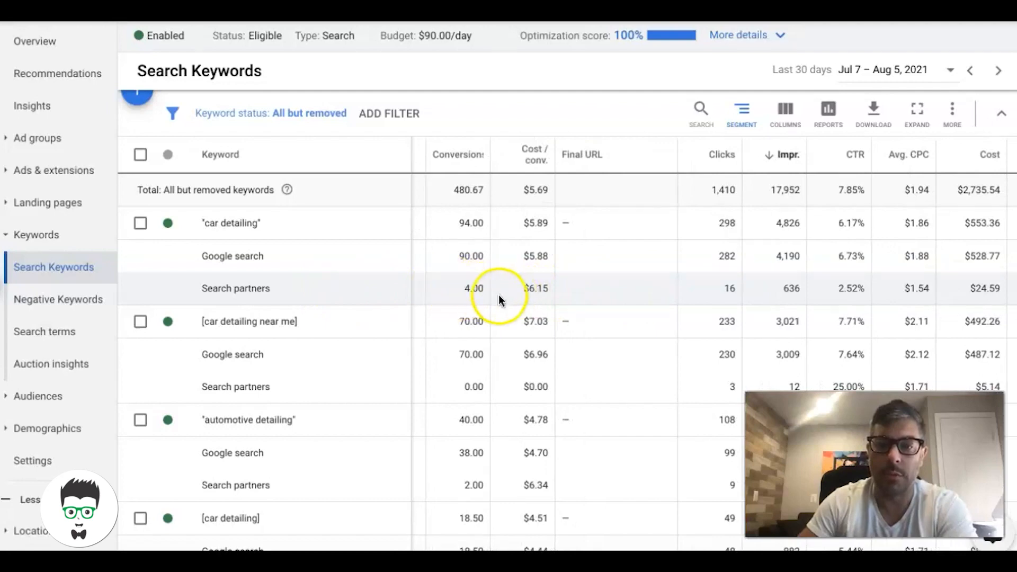
mouse_move(356, 279)
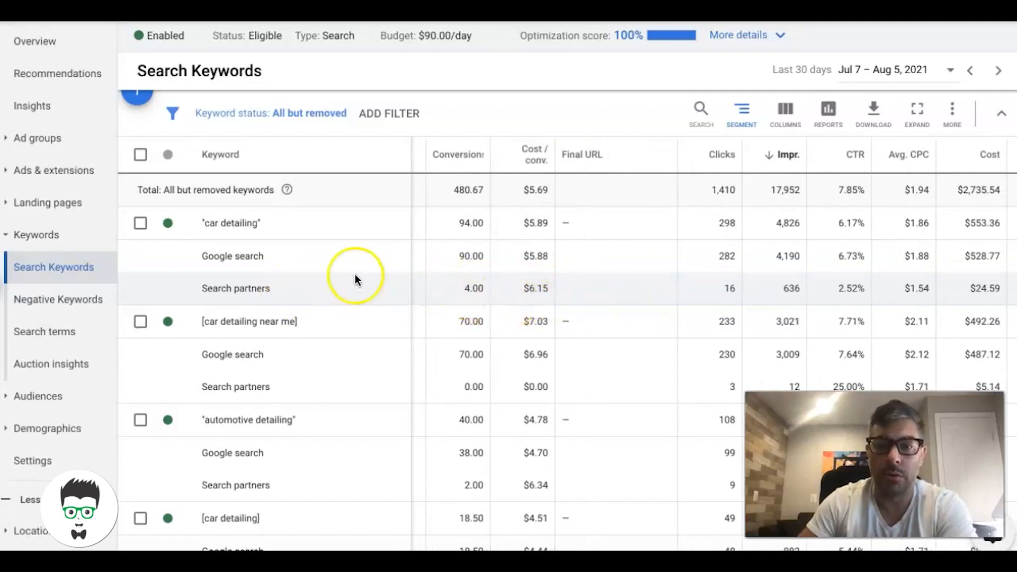
mouse_move(232, 230)
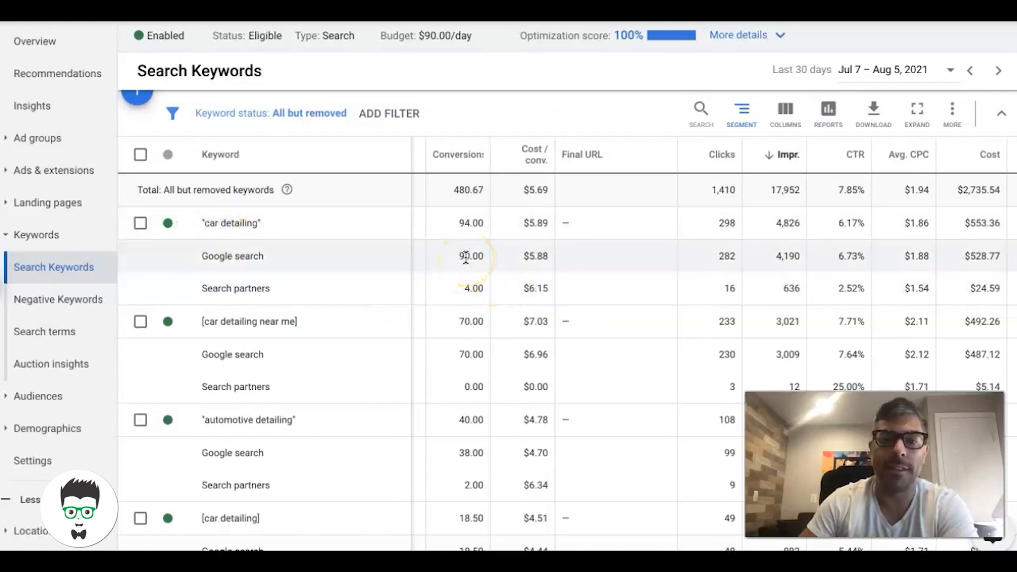
mouse_move(502, 292)
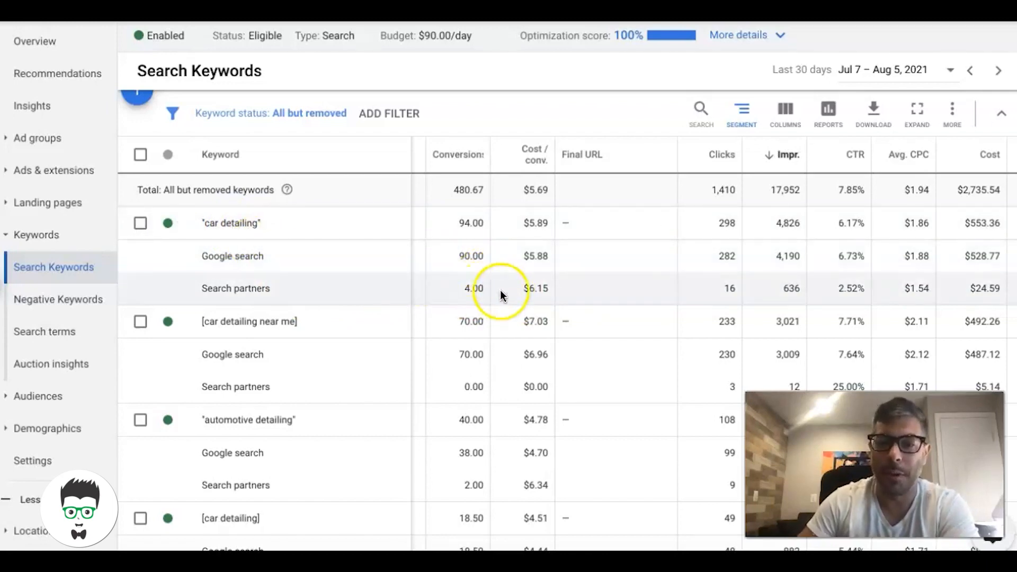
mouse_move(595, 295)
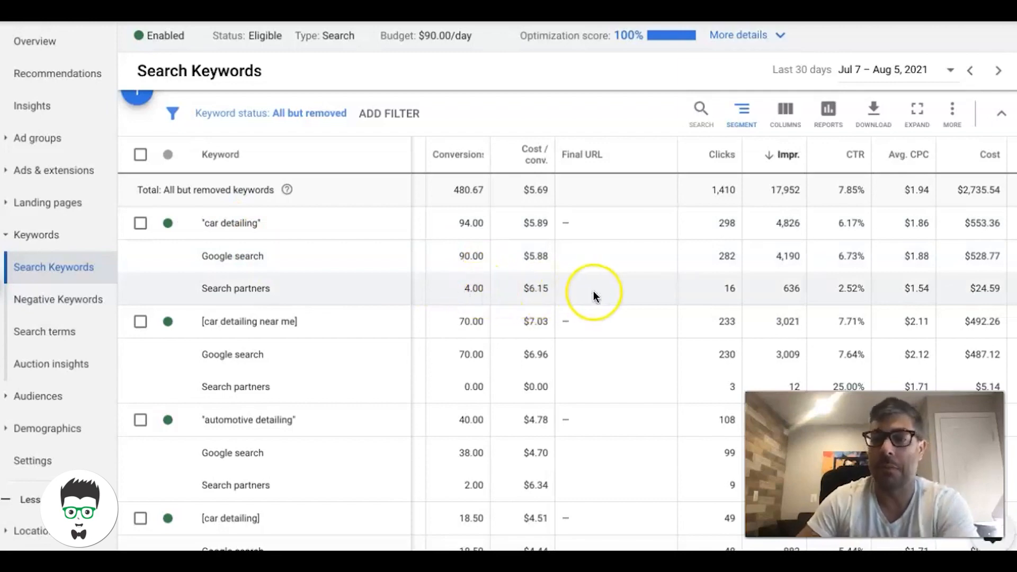
scroll("down", 3)
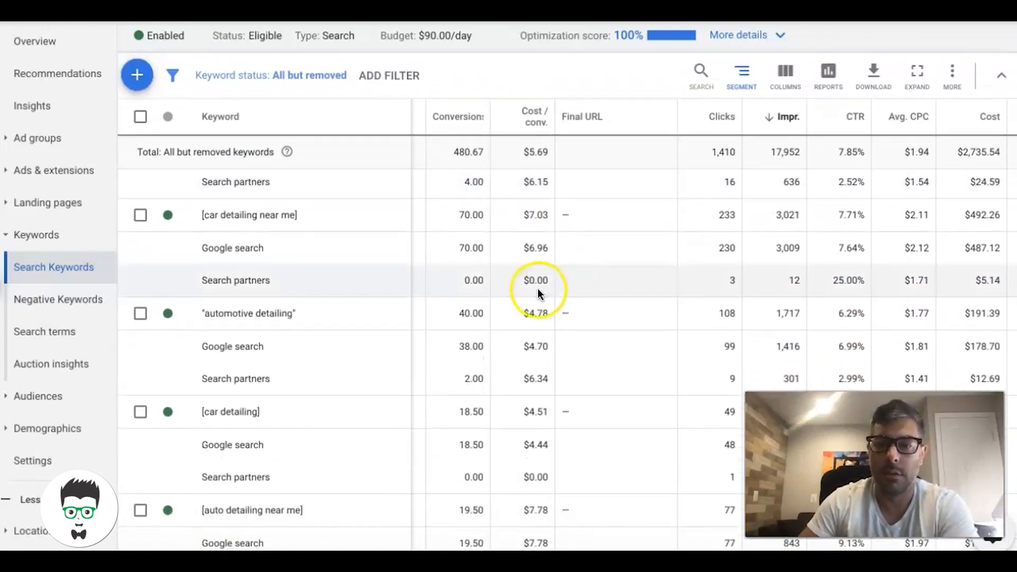
mouse_move(275, 287)
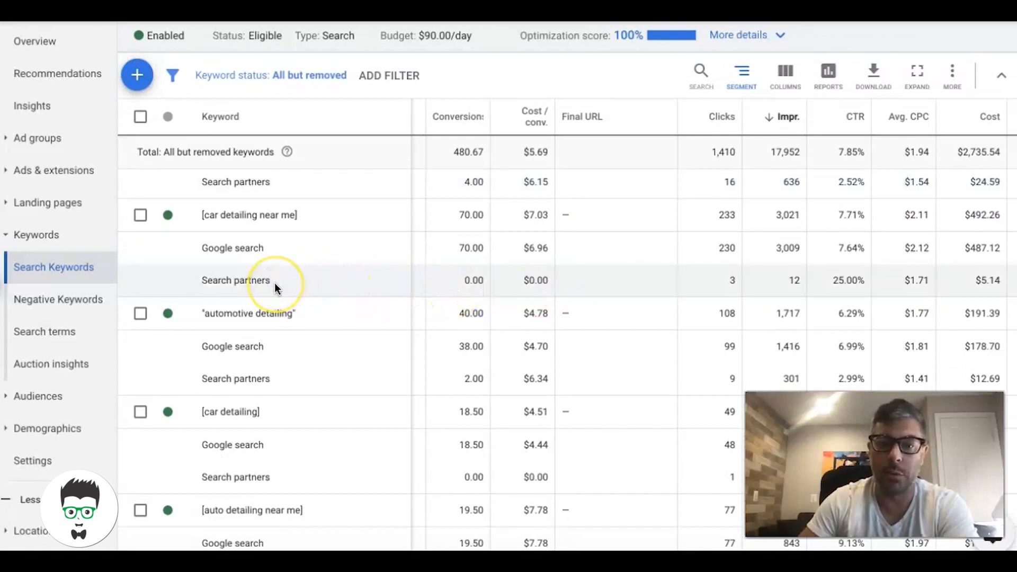
scroll("down", 3)
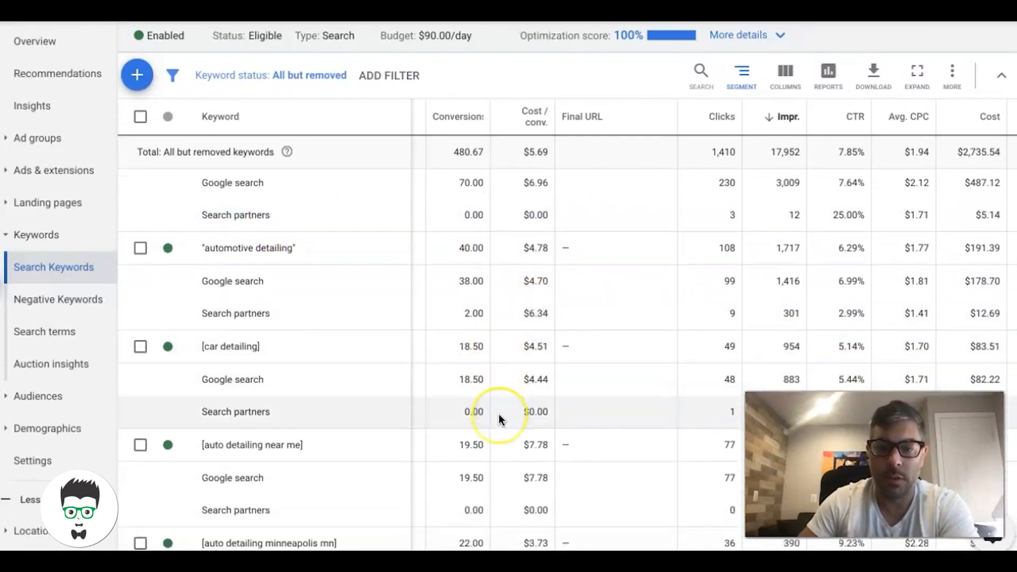
scroll("down", 3)
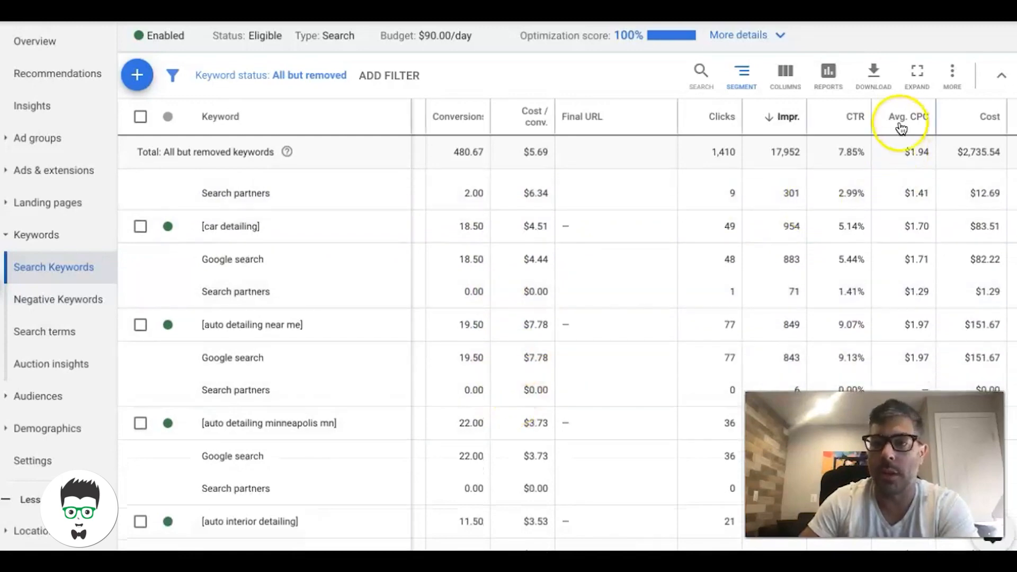
mouse_move(763, 226)
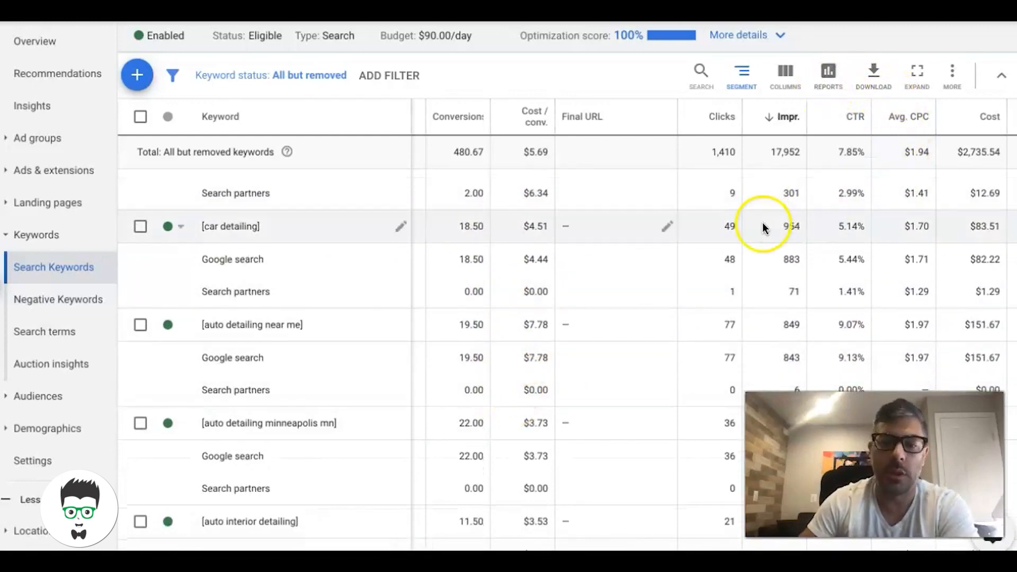
mouse_move(561, 342)
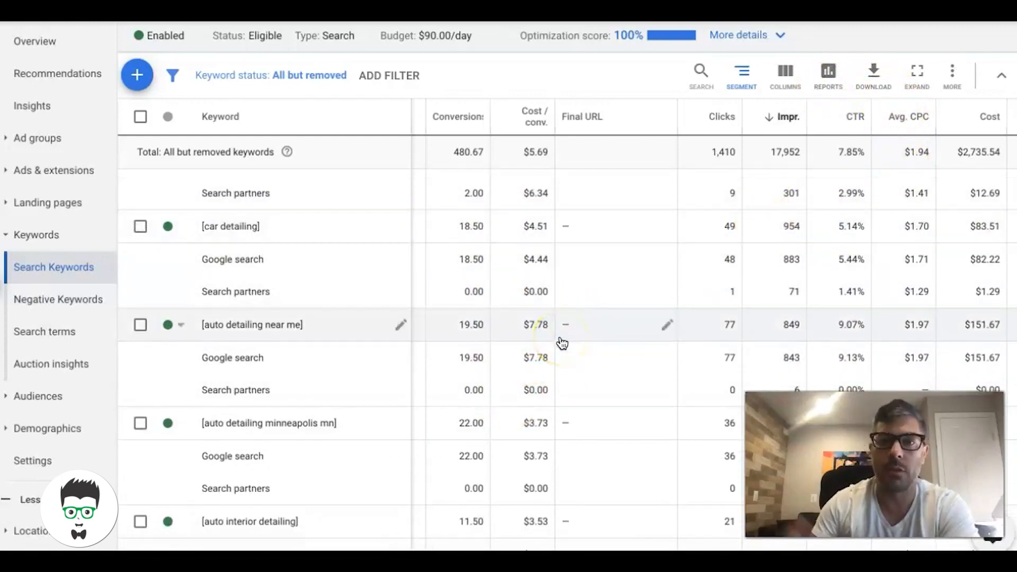
scroll("down", 3)
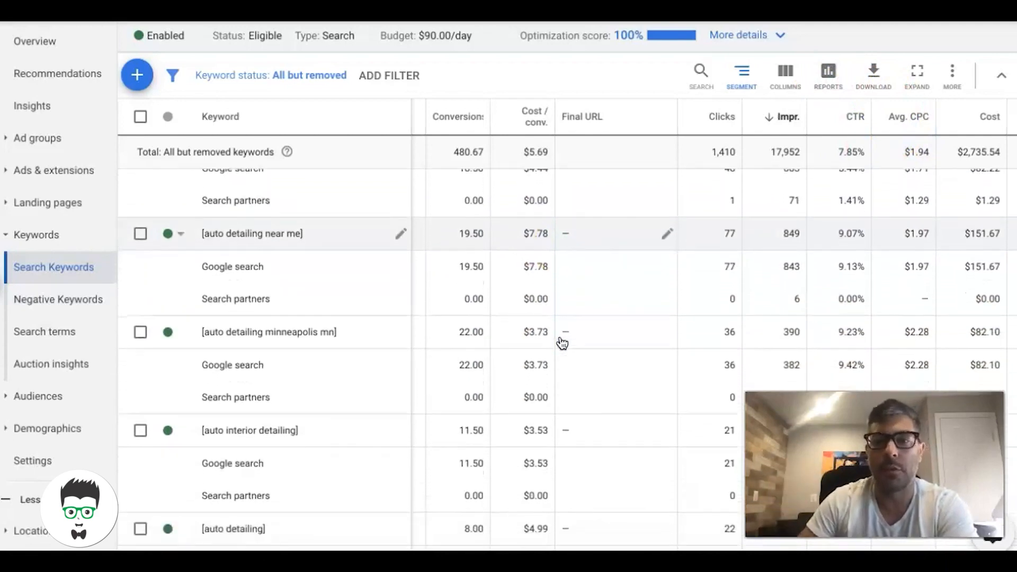
scroll("down", 3)
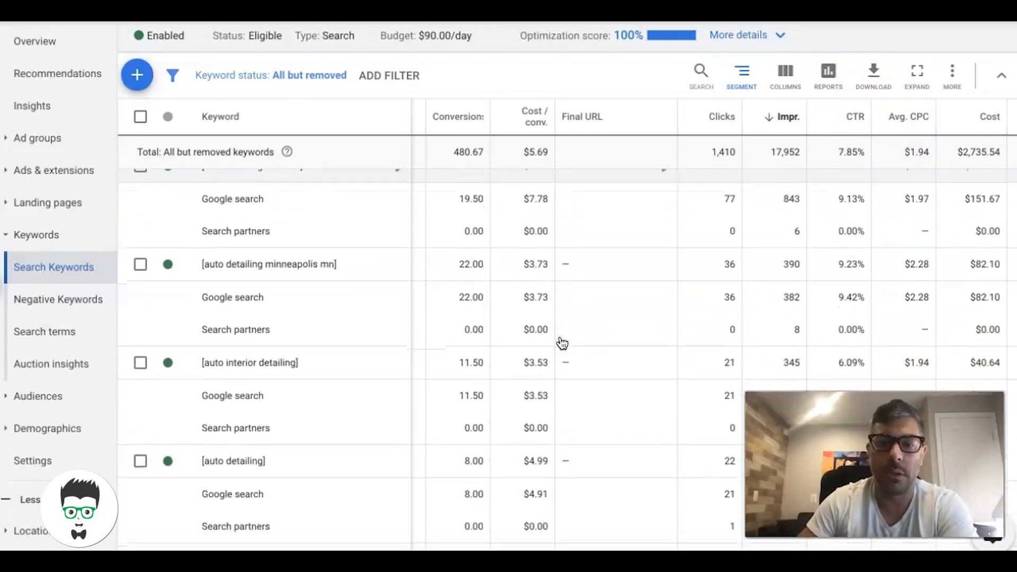
scroll("down", 3)
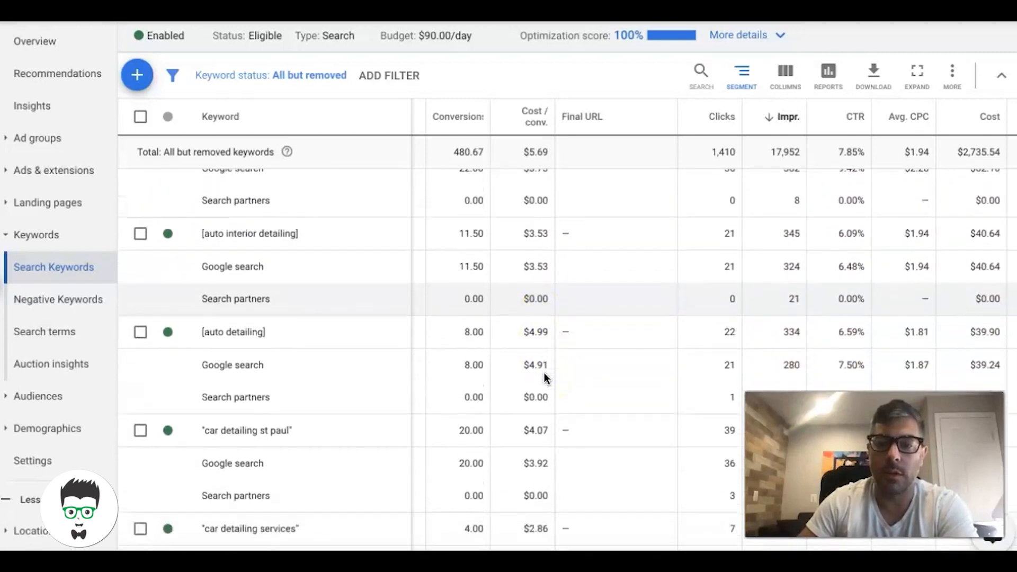
scroll("down", 3)
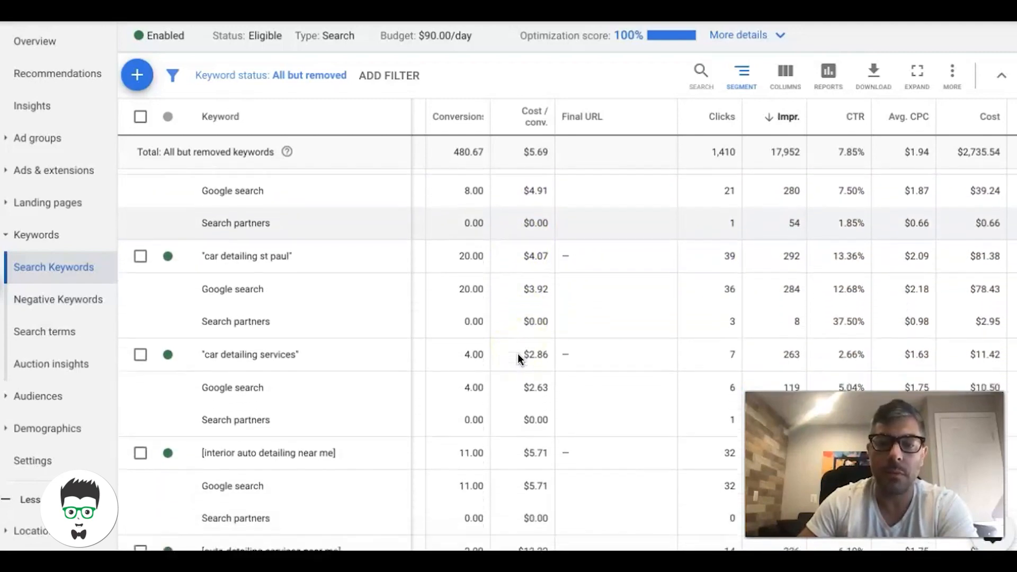
scroll("down", 3)
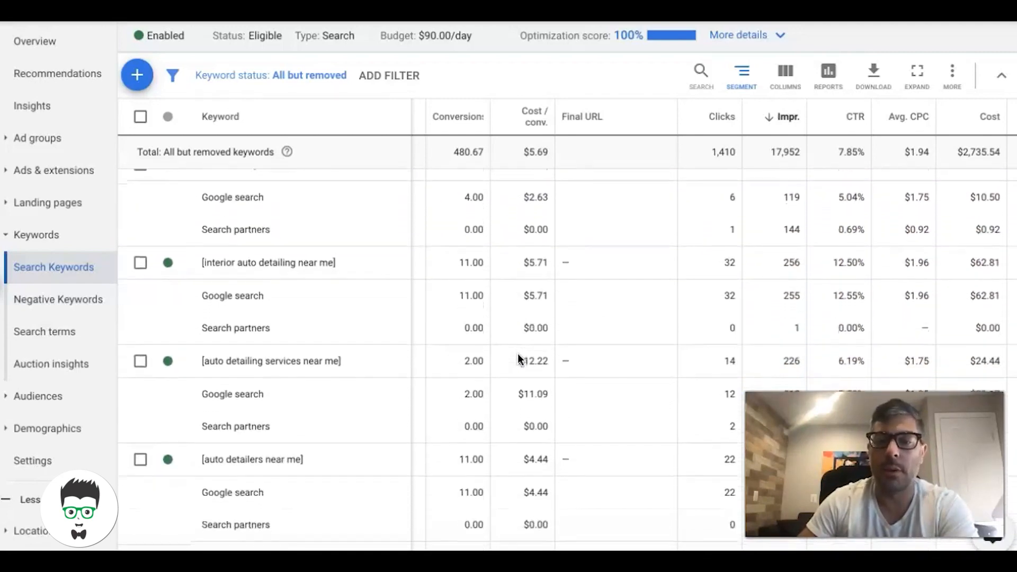
scroll("down", 3)
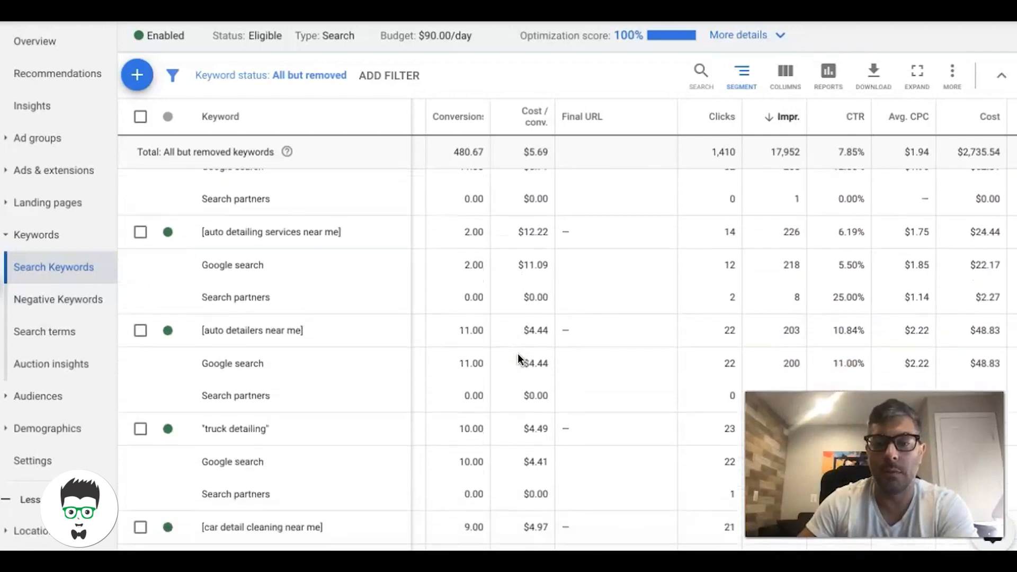
scroll("up", 3)
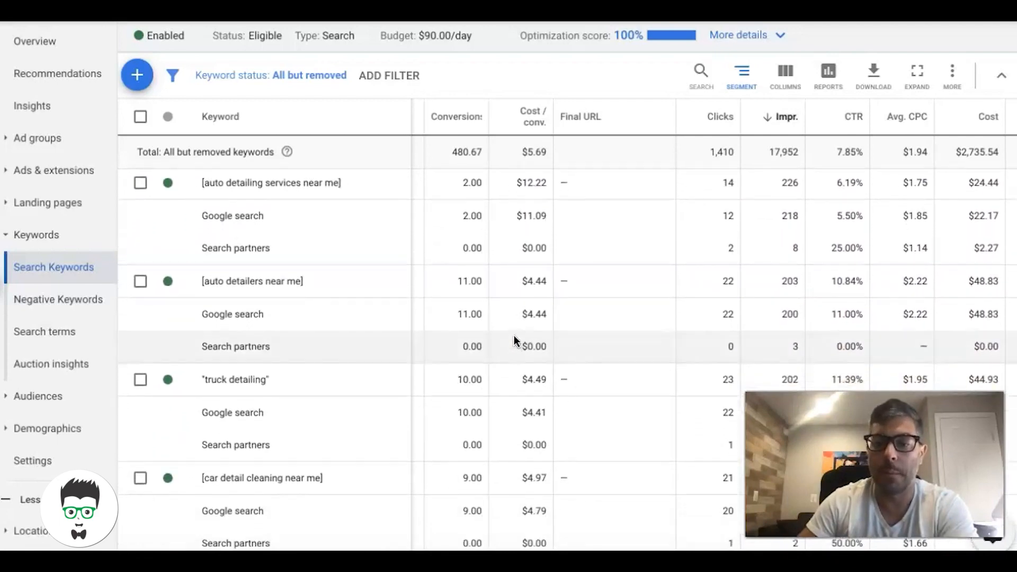
scroll("down", 3)
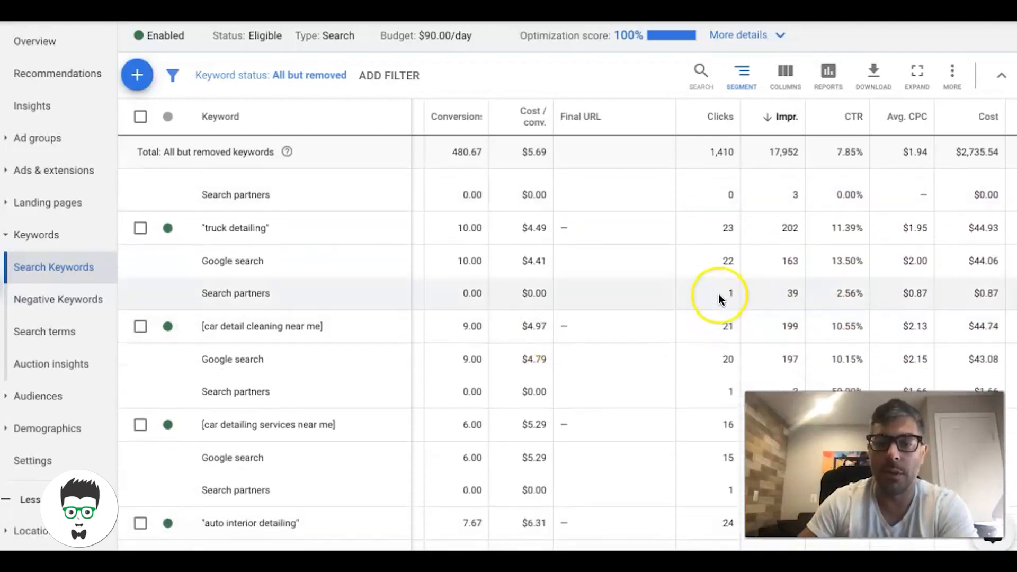
mouse_move(711, 466)
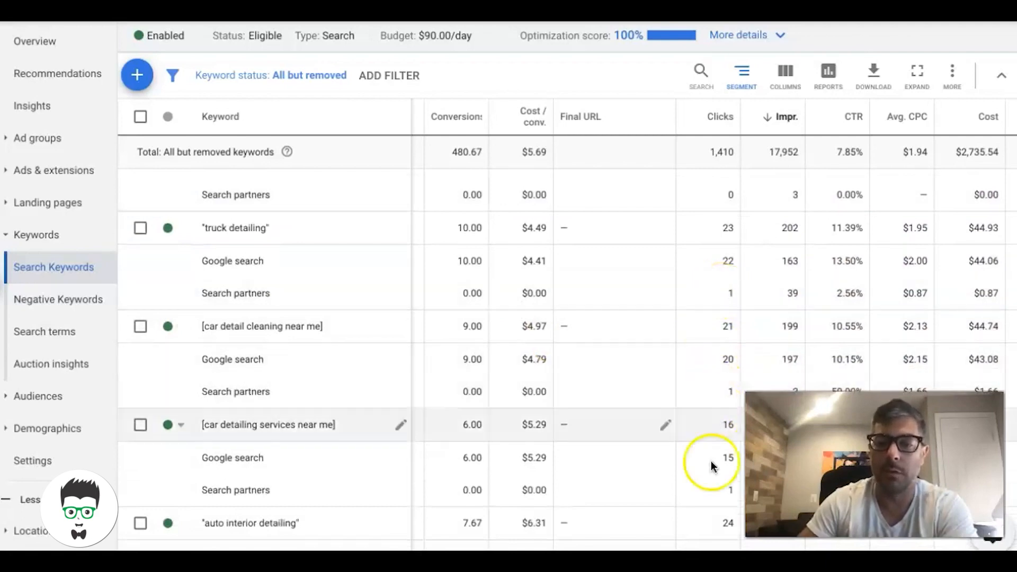
scroll("down", 3)
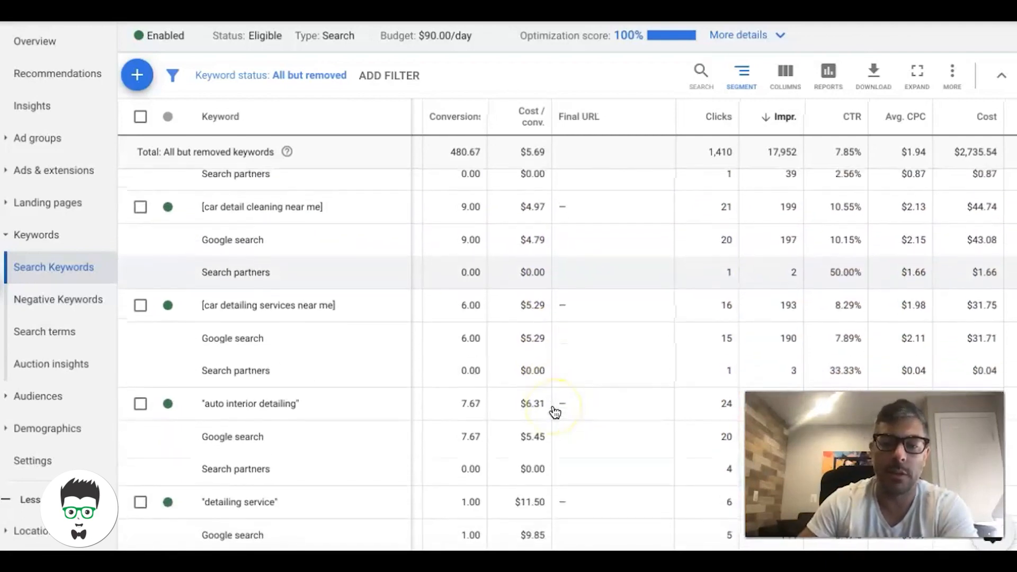
scroll("down", 3)
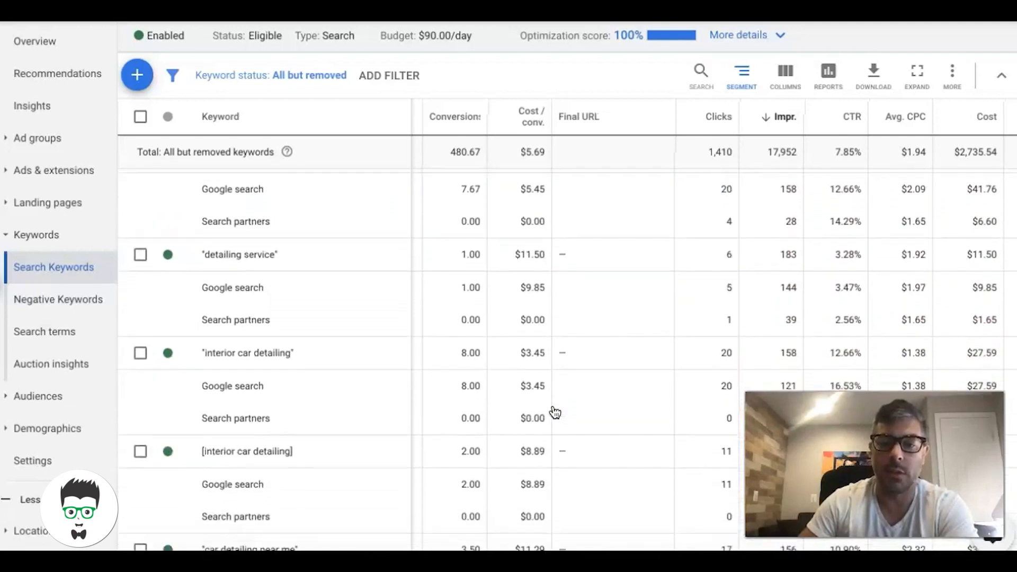
scroll("down", 3)
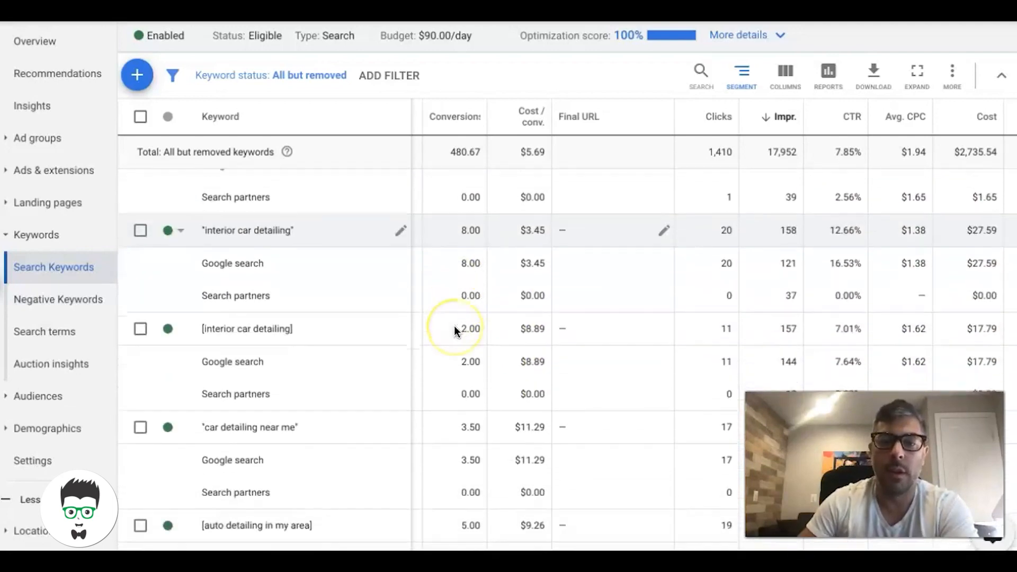
scroll("down", 3)
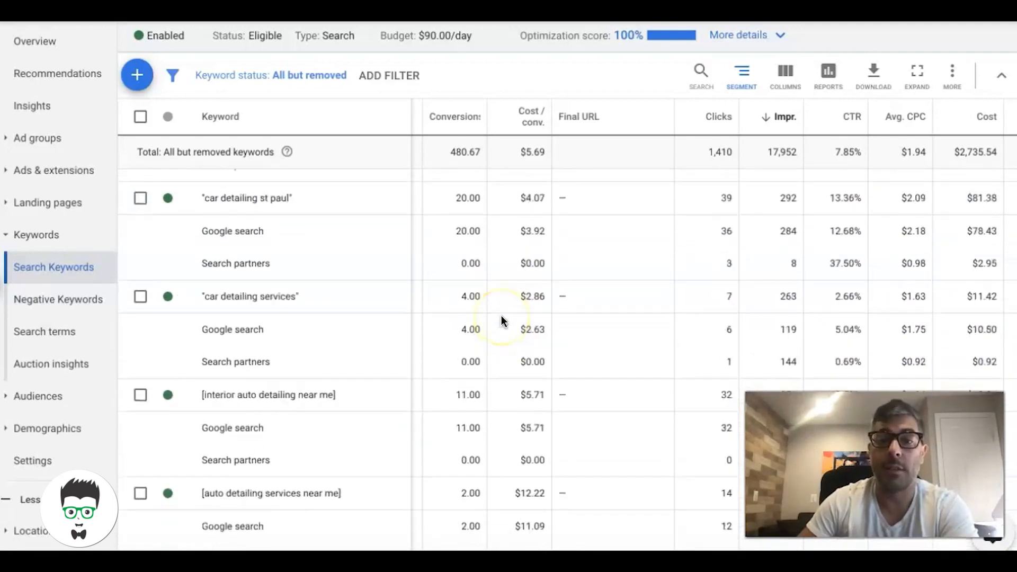
scroll("up", 3)
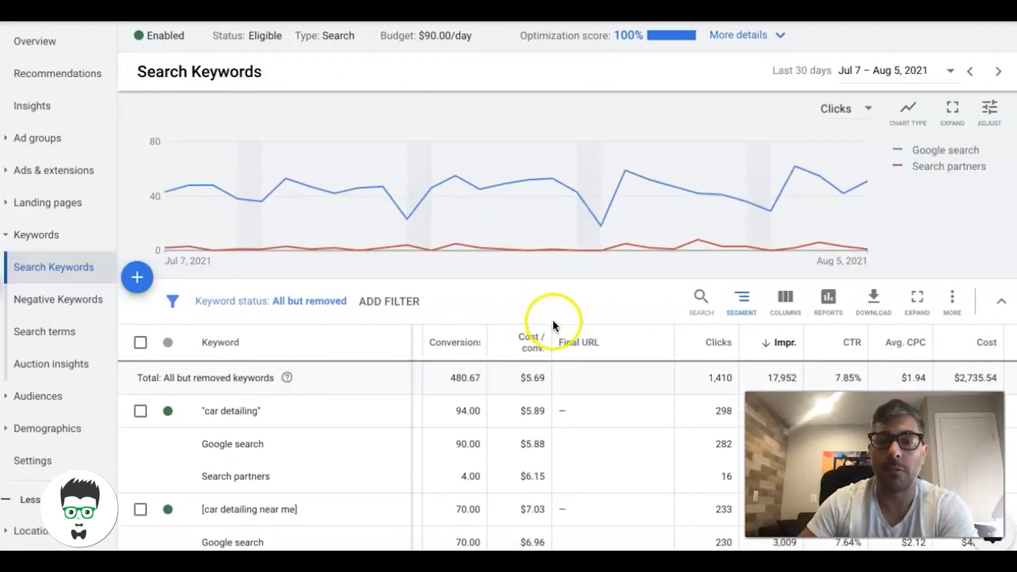
mouse_move(510, 381)
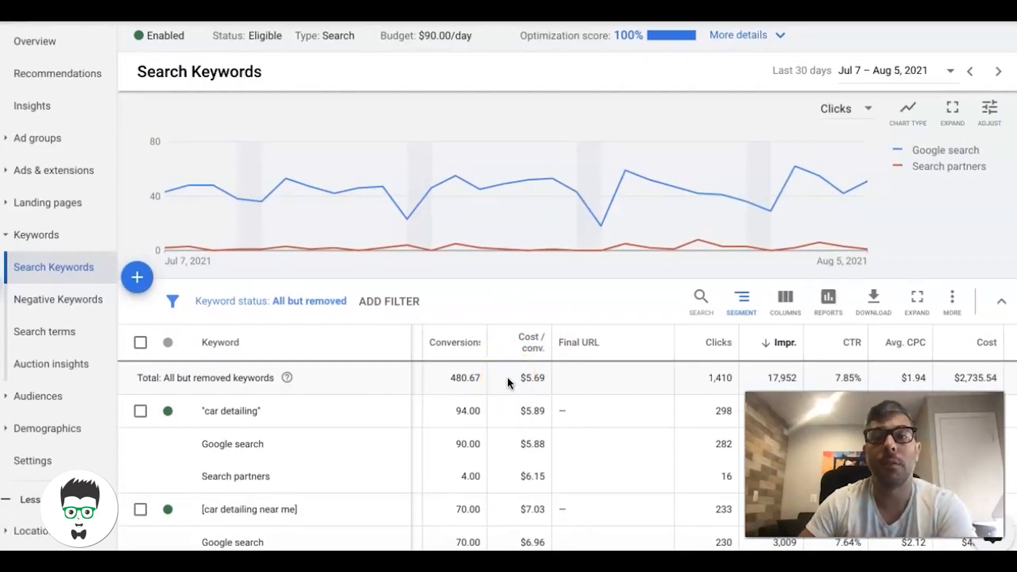
scroll("down", 3)
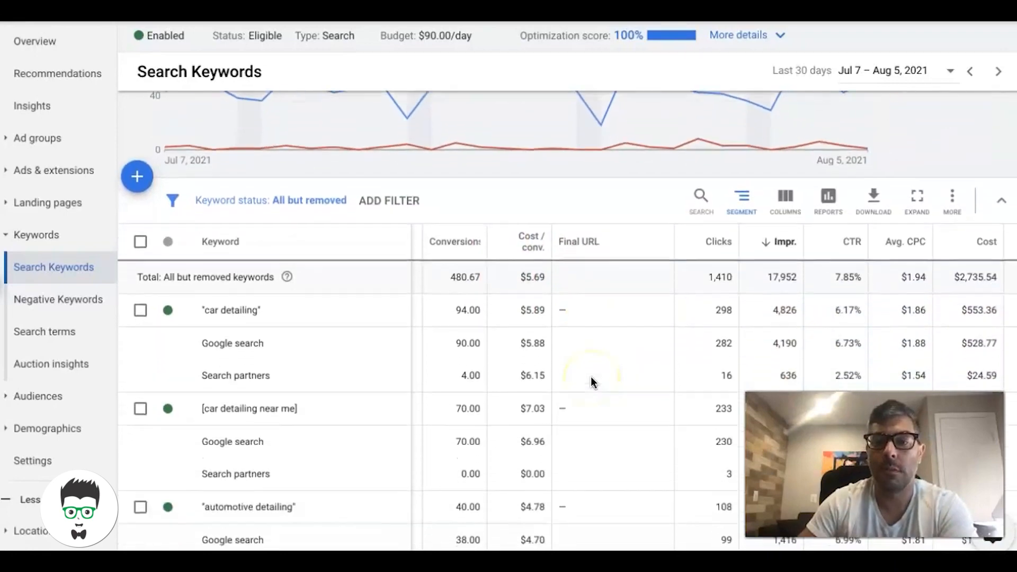
scroll("down", 3)
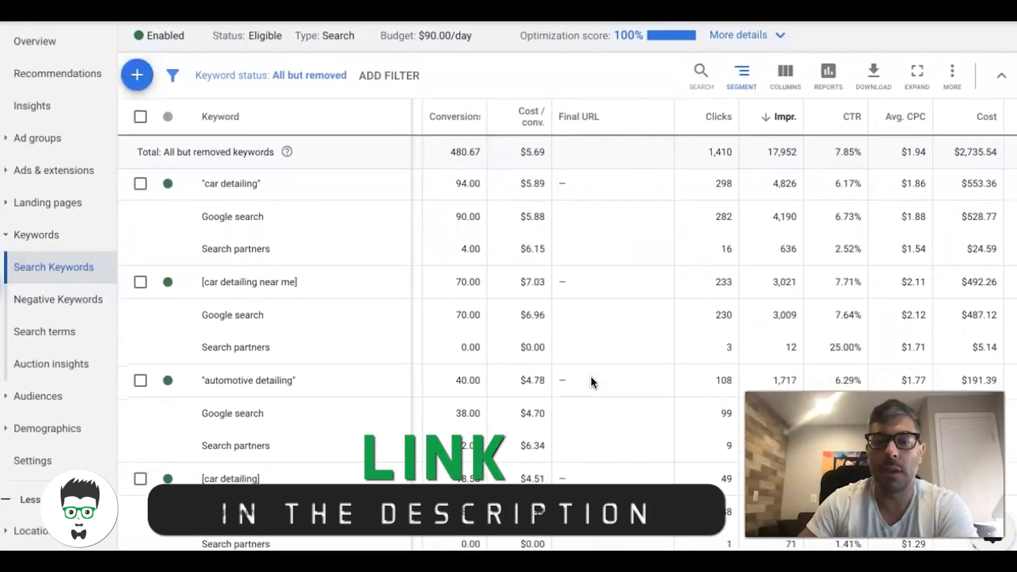
mouse_move(348, 342)
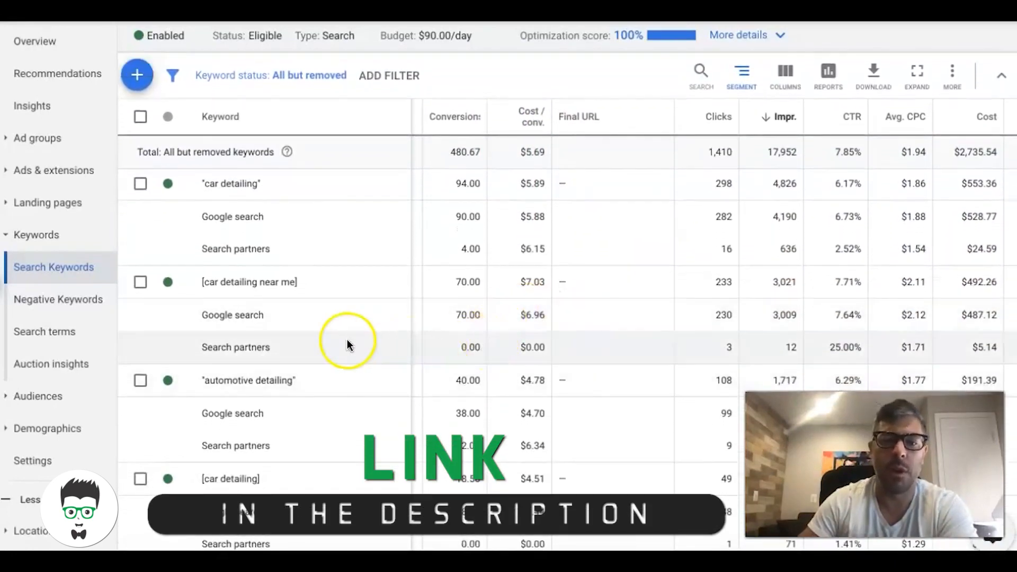
scroll("down", 3)
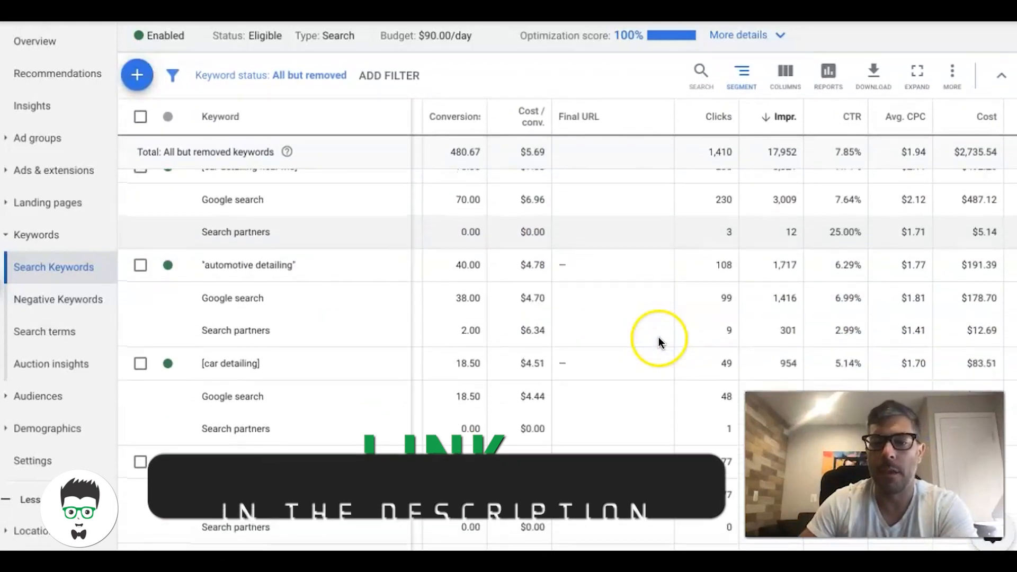